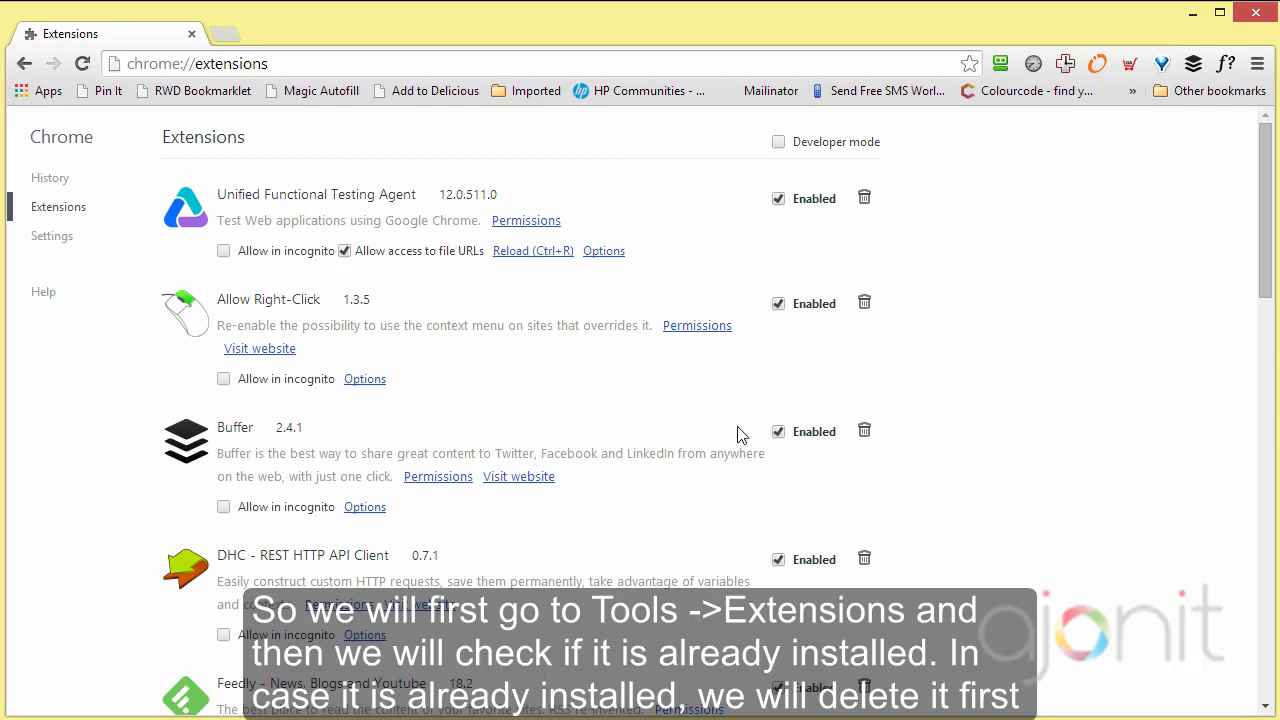
pyautogui.moveTo(562, 198)
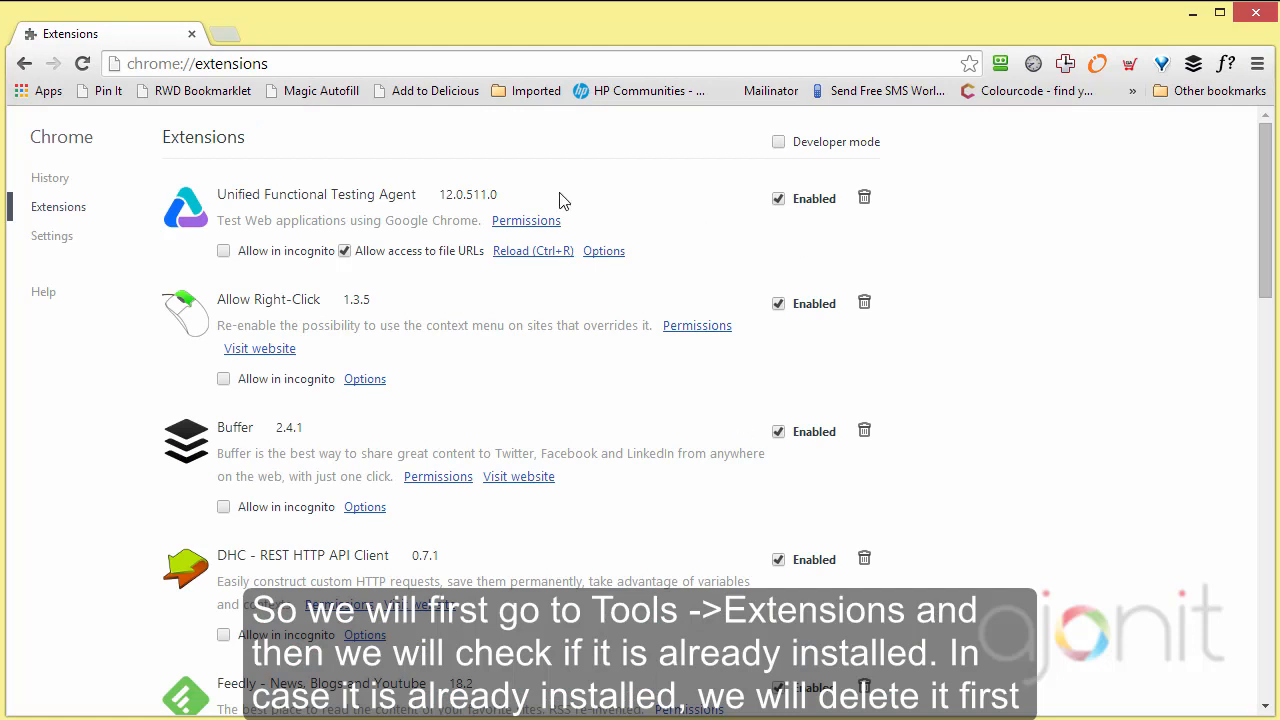
pyautogui.moveTo(858, 228)
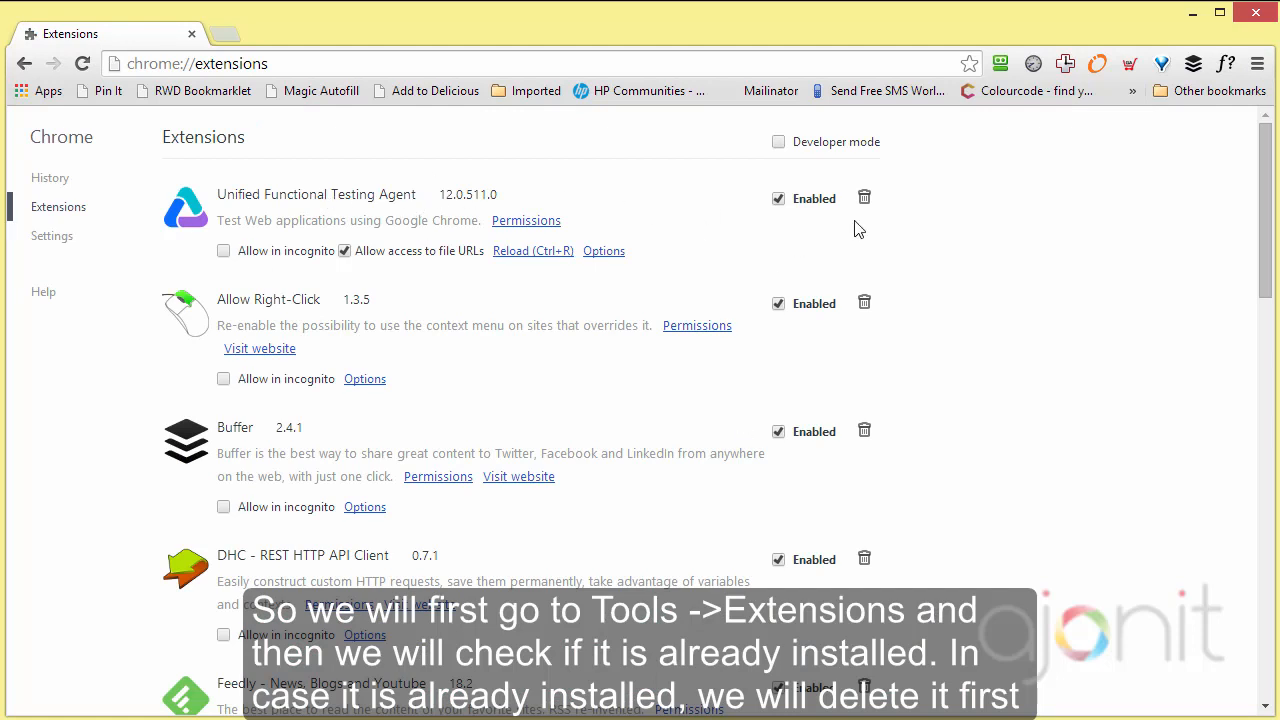
pyautogui.moveTo(864, 198)
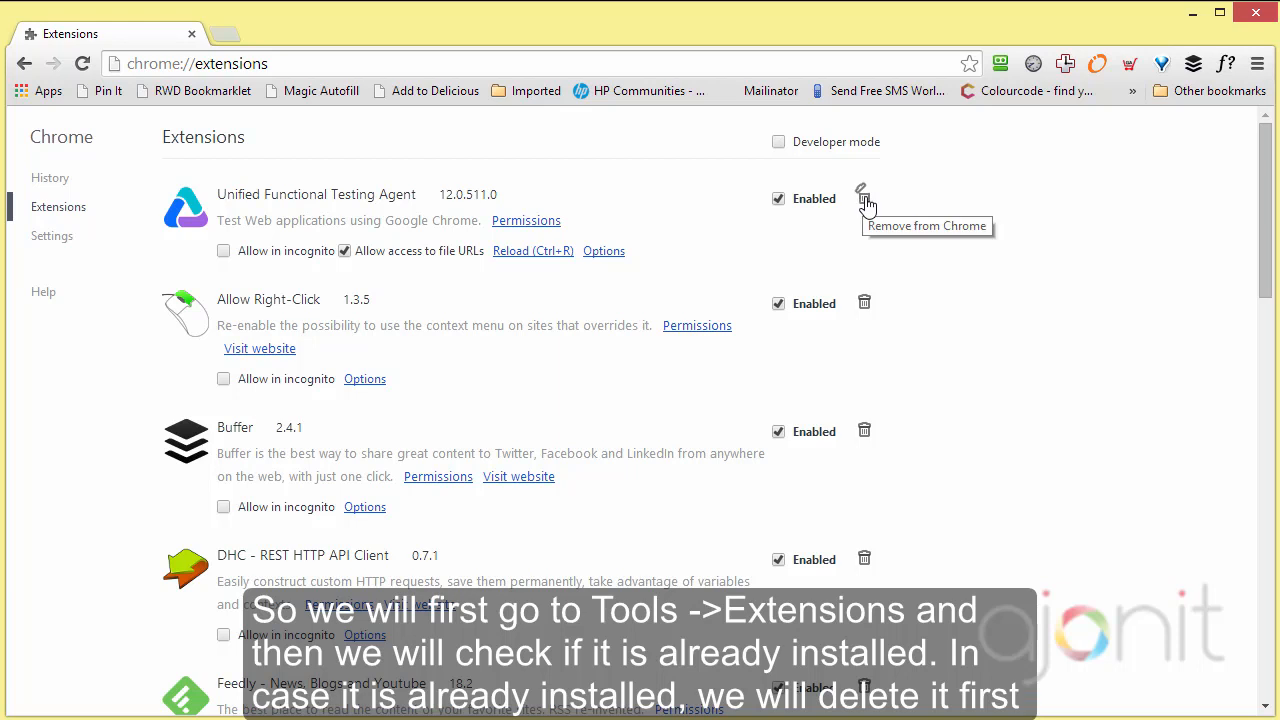
# - Delete the Unified Functional Testing Agent extension from chrome://extensions and confirm removal
pyautogui.click(863, 198)
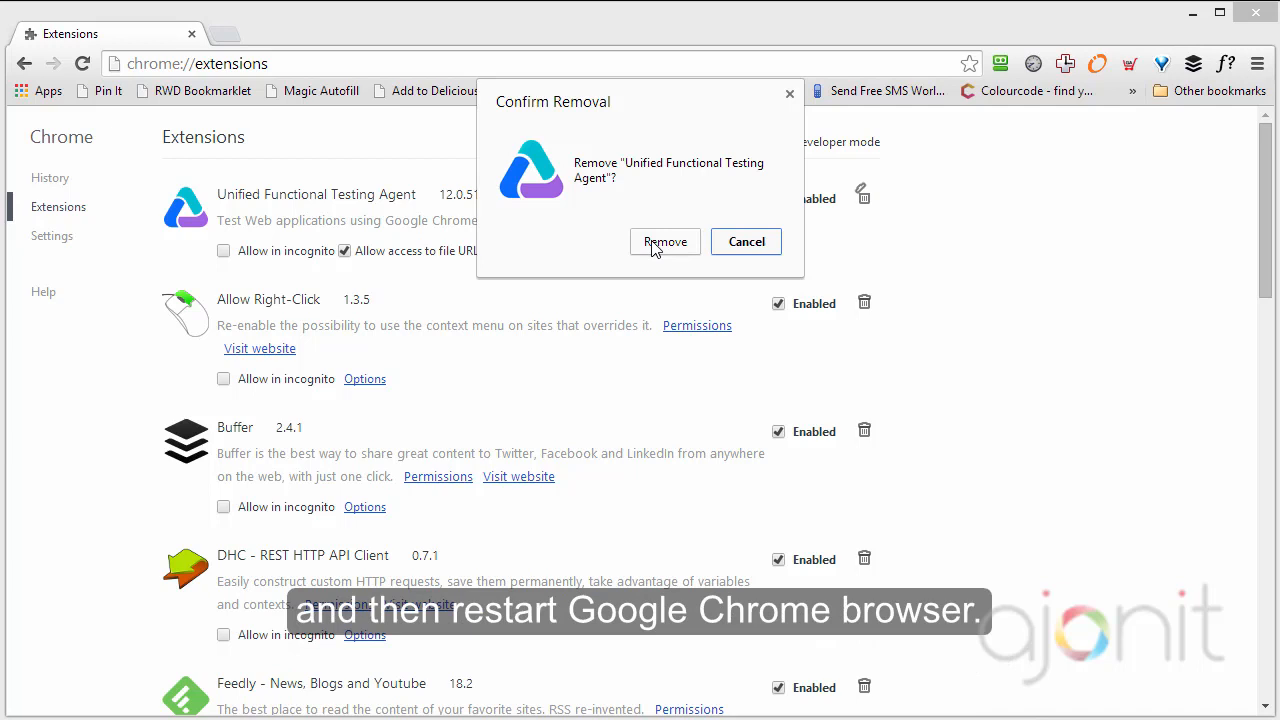
pyautogui.click(664, 241)
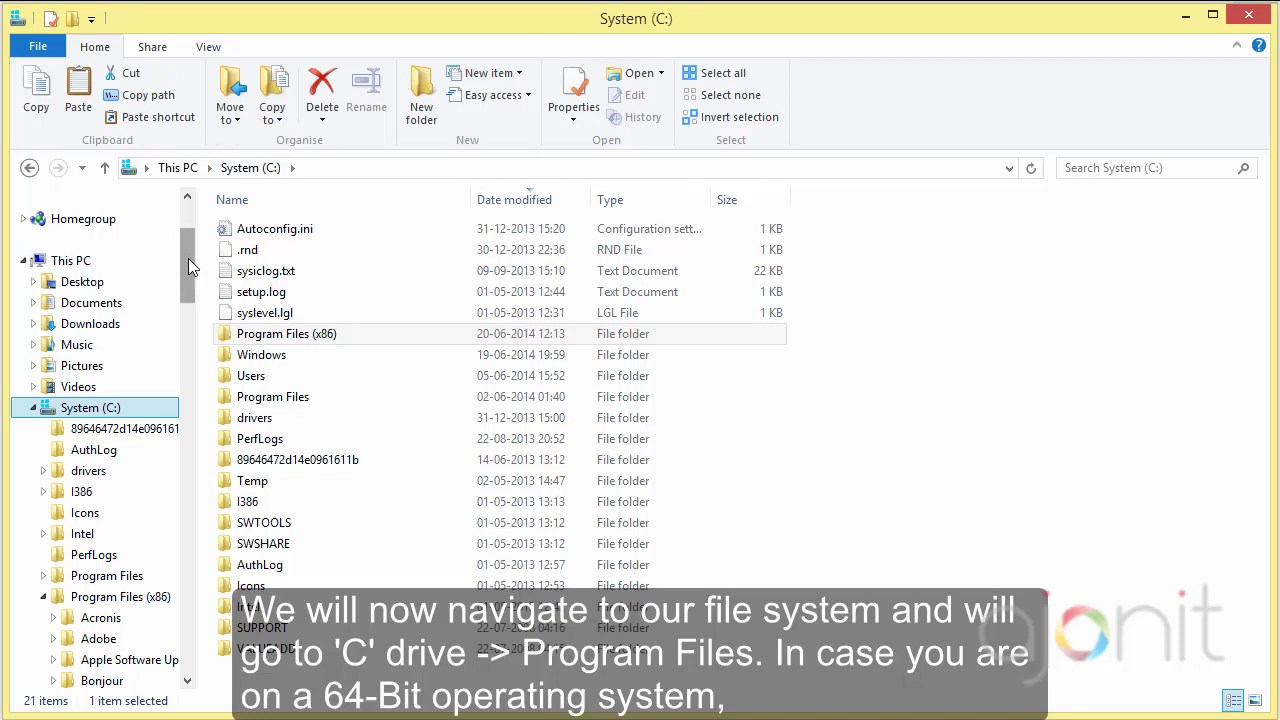
# - Browse to Program Files (x86) > HP > Unified Functional Testing > bin > Chrome
pyautogui.scroll(-3)
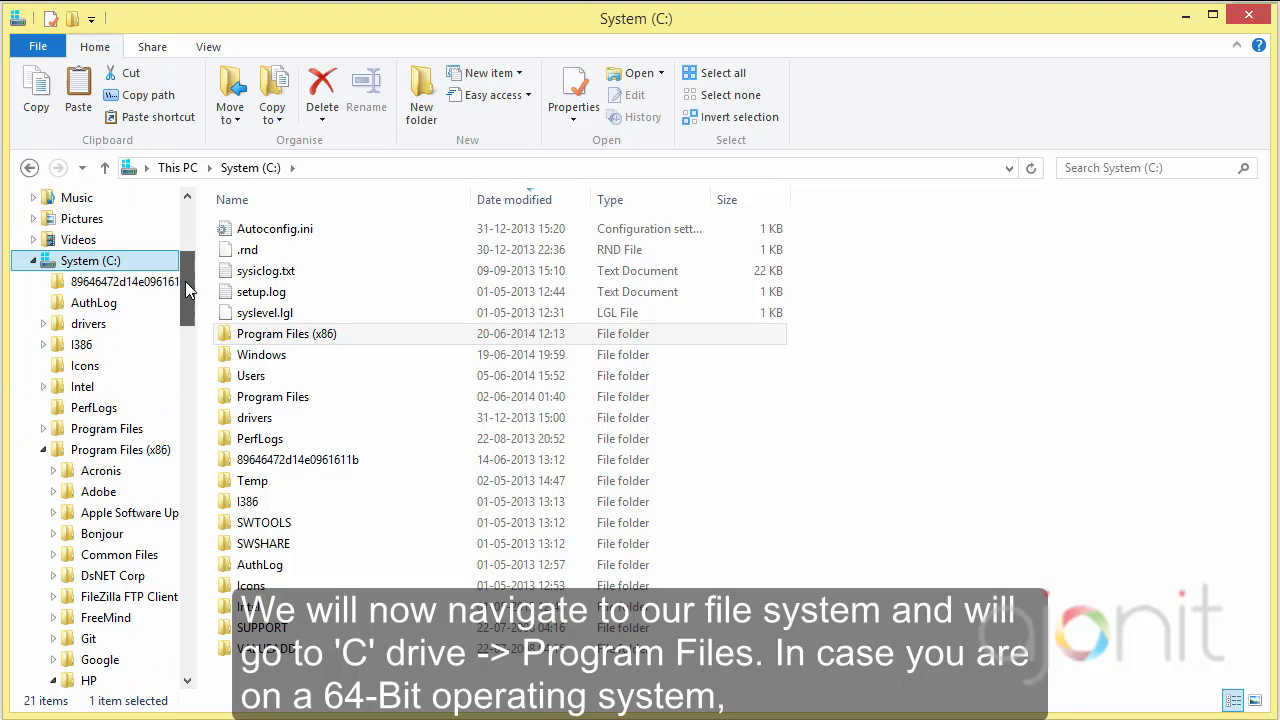
pyautogui.click(44, 449)
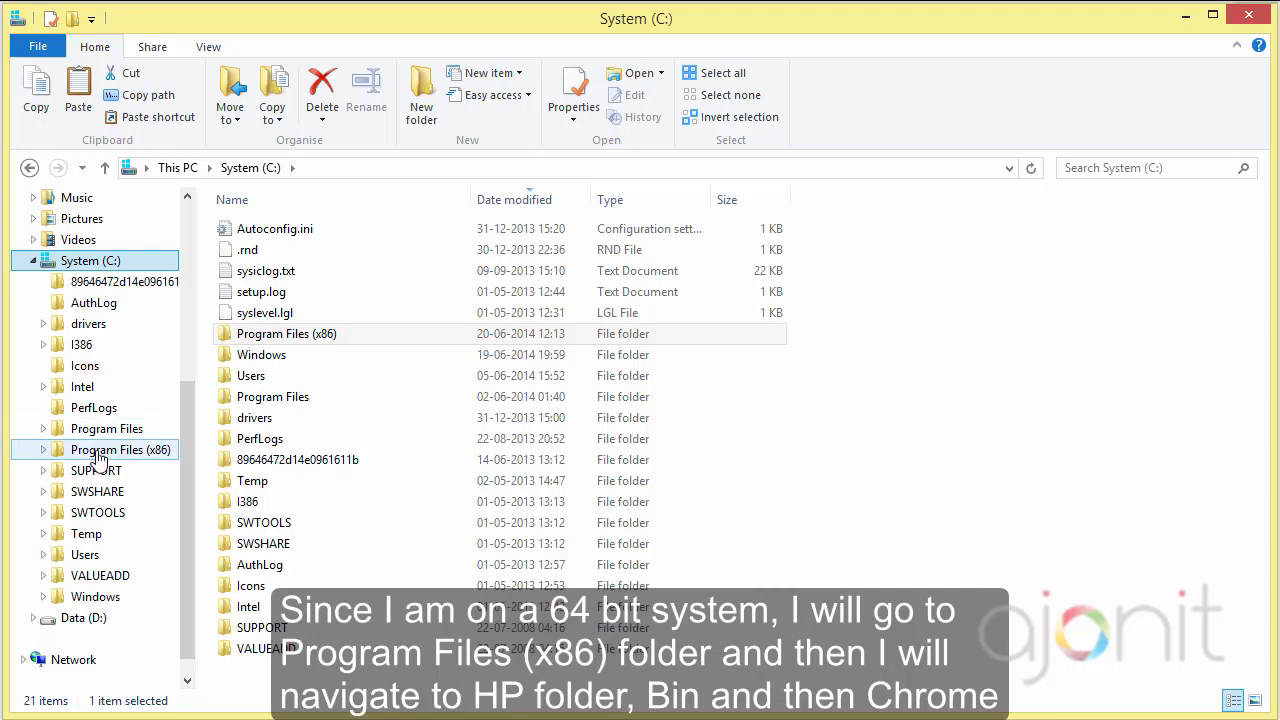
pyautogui.doubleClick(122, 449)
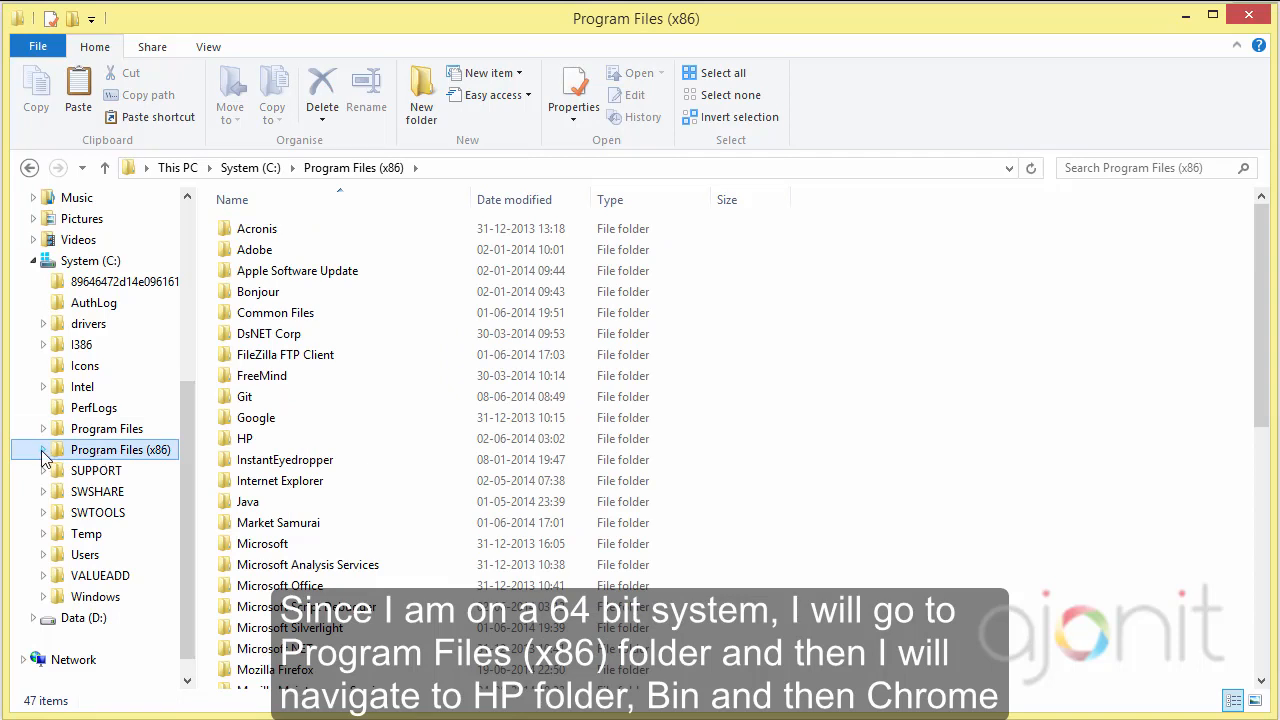
pyautogui.doubleClick(244, 438)
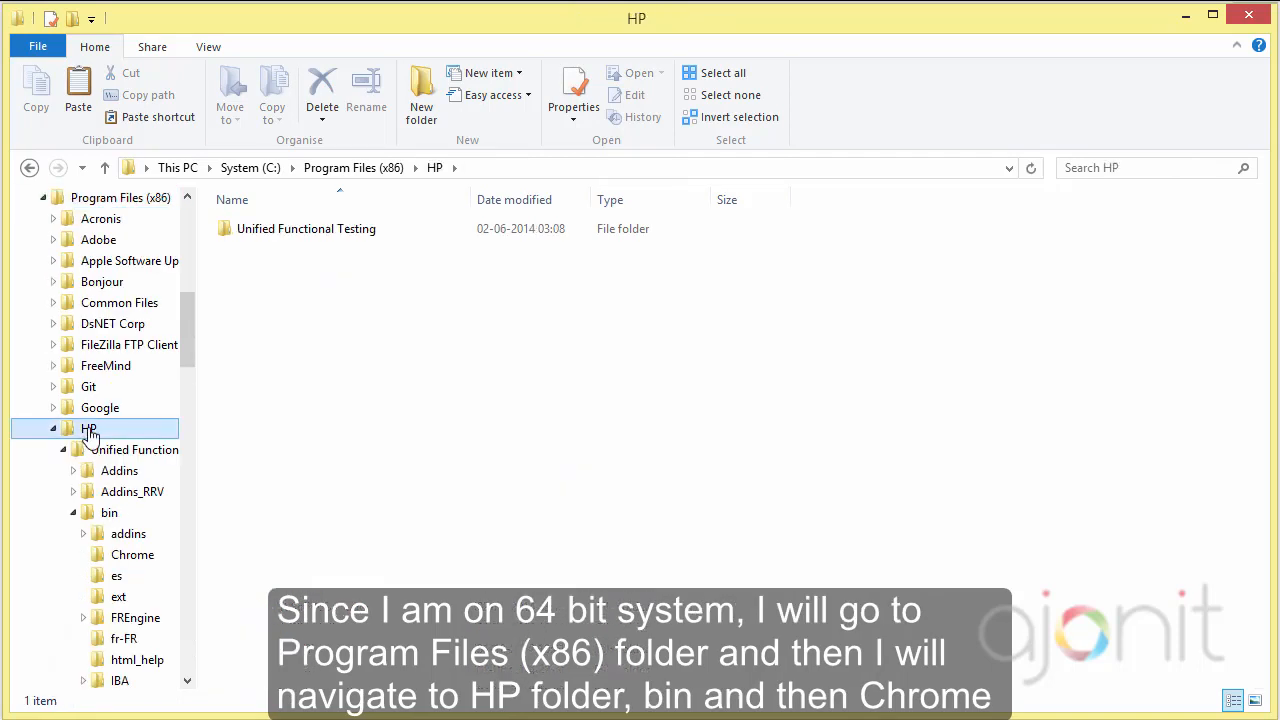
pyautogui.click(109, 512)
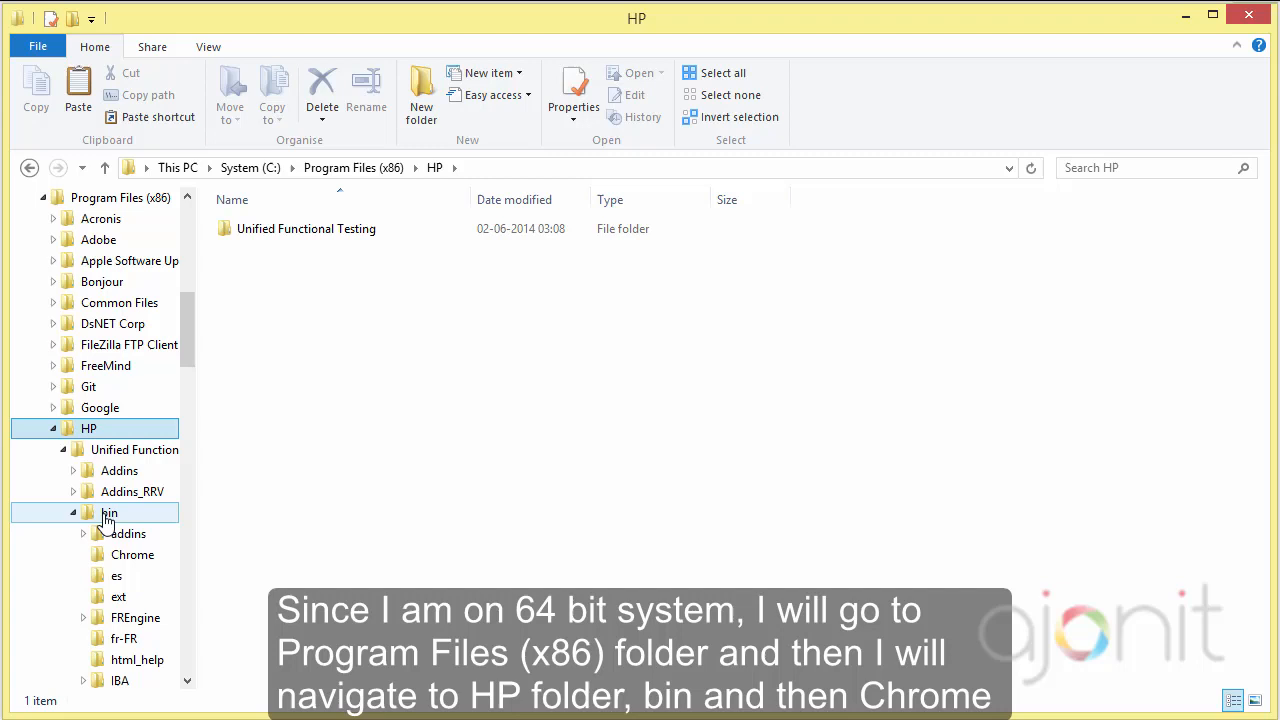
pyautogui.click(133, 554)
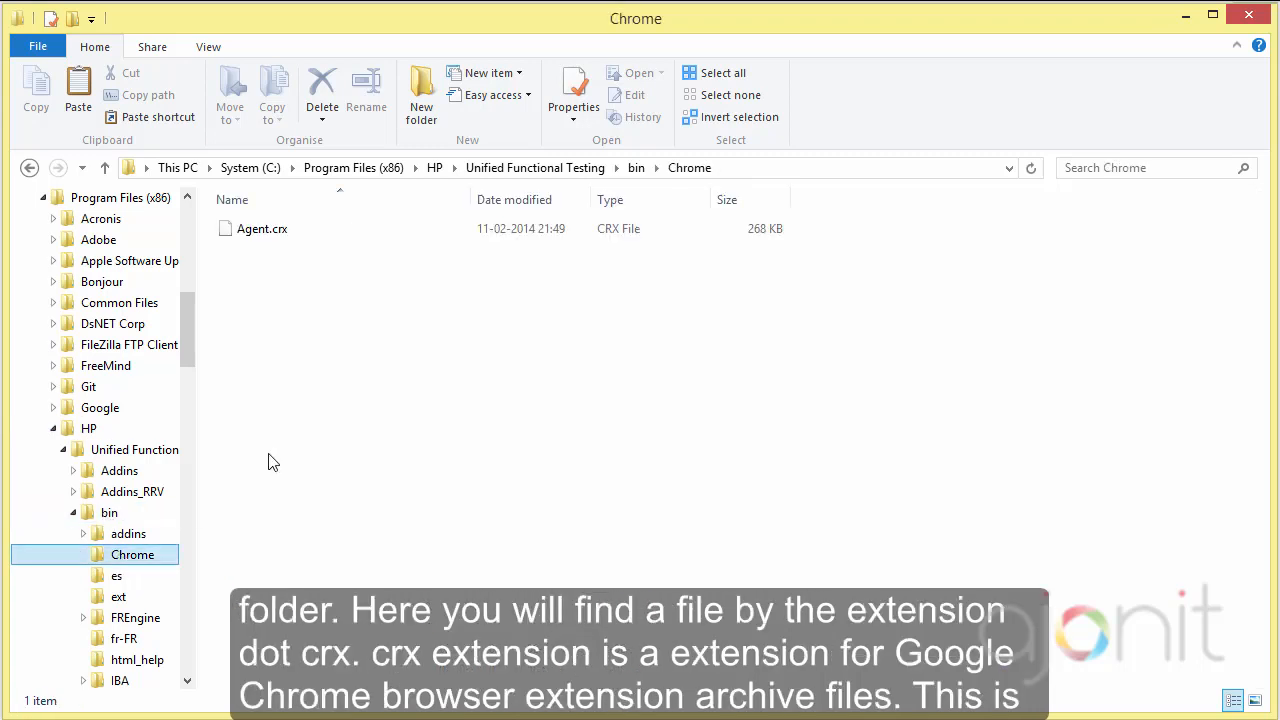
pyautogui.moveTo(259, 251)
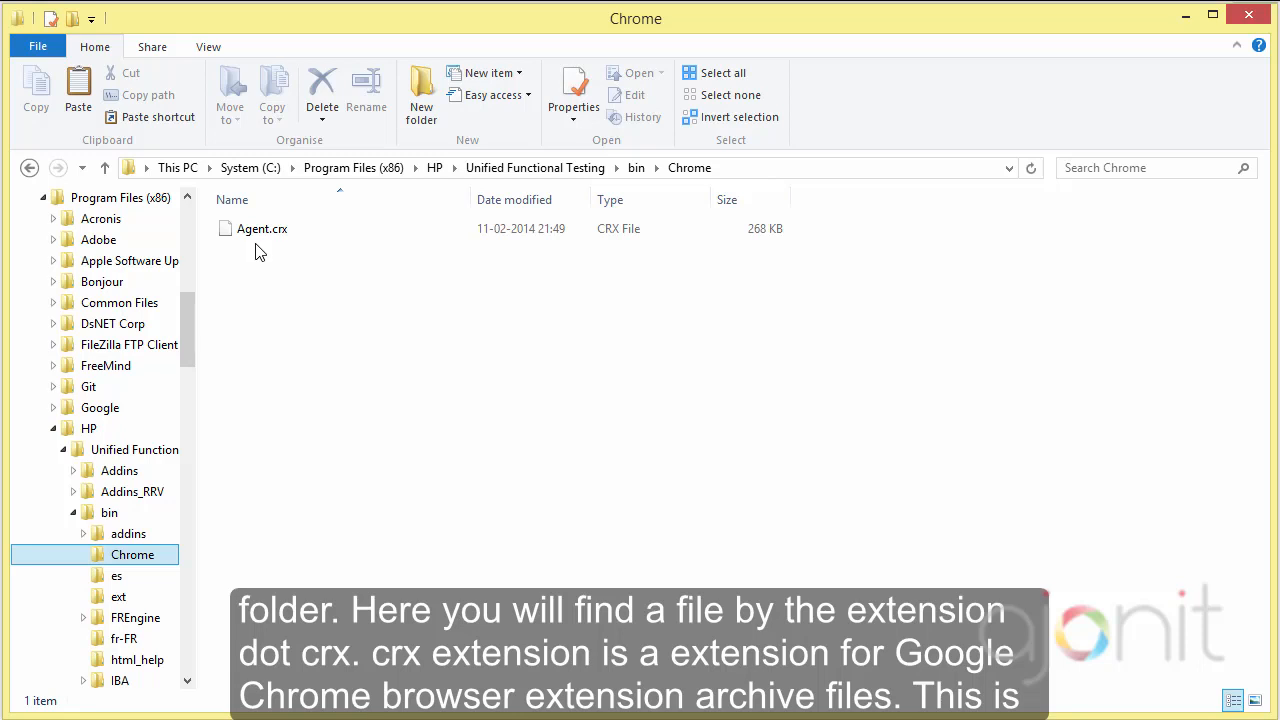
# - Copy Agent.crx and paste it into the same Chrome folder as Agent - Copy.crx
pyautogui.click(262, 228)
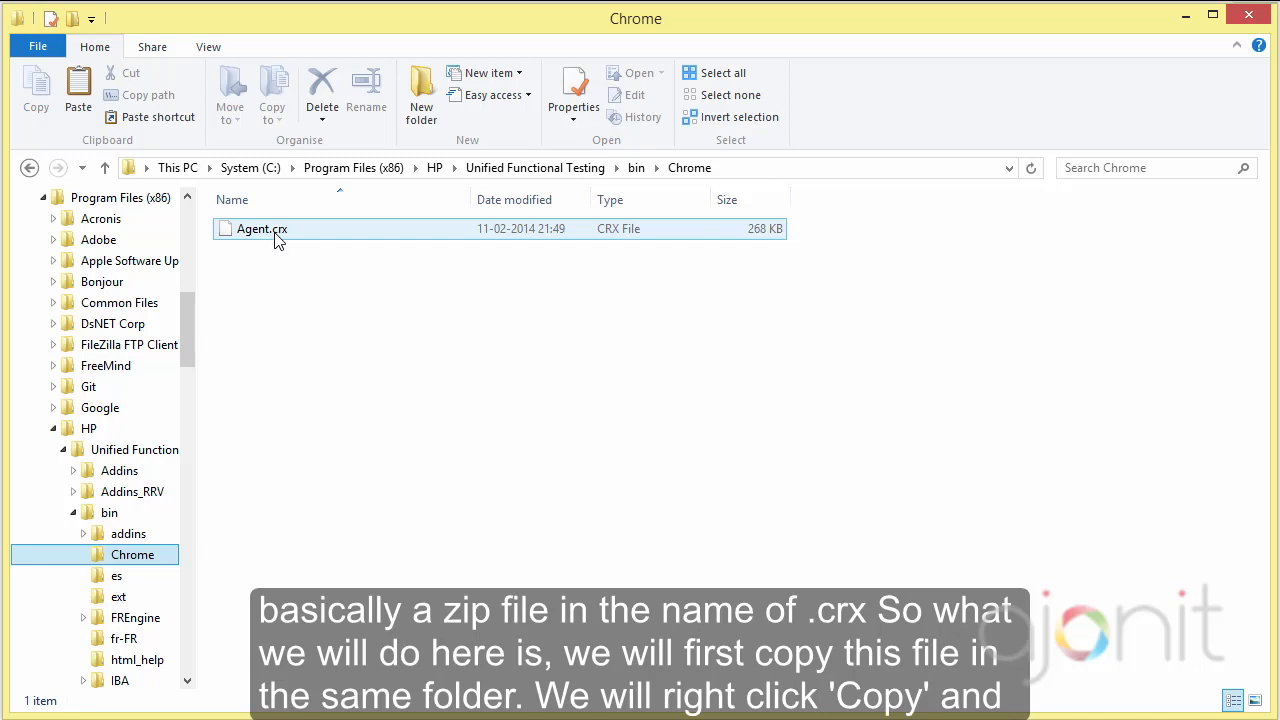
pyautogui.rightClick(262, 229)
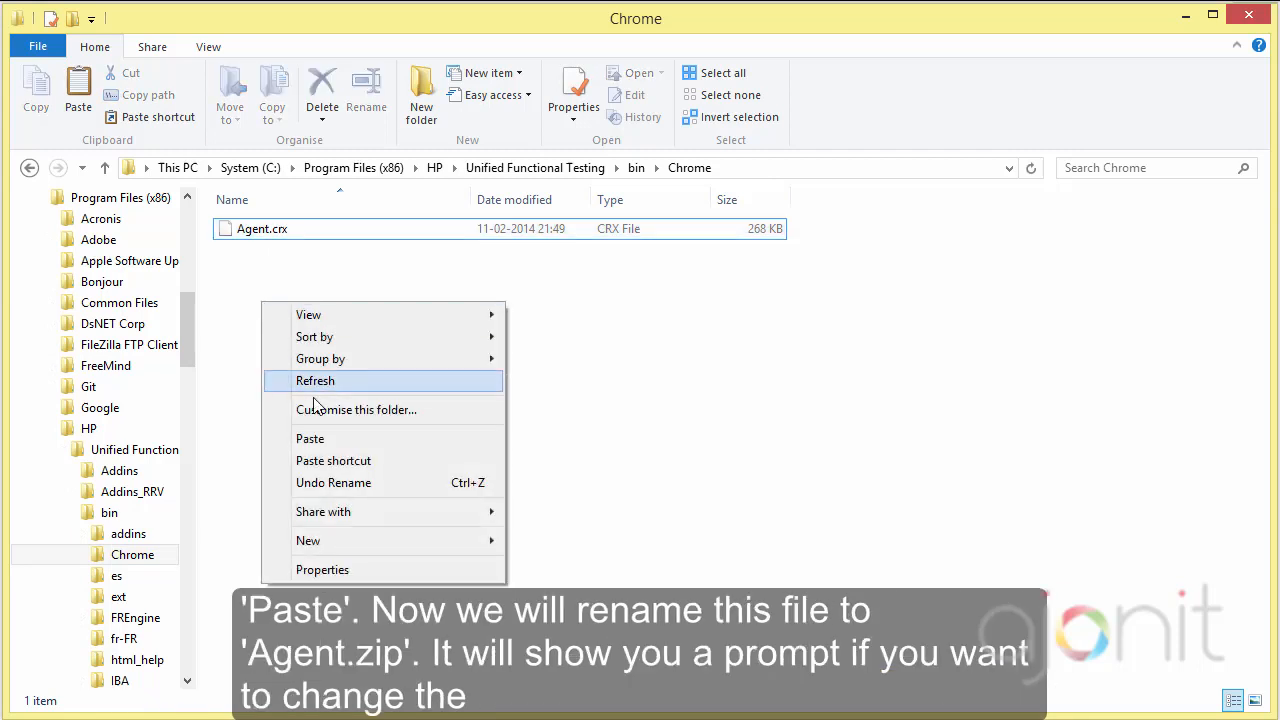
pyautogui.click(310, 438)
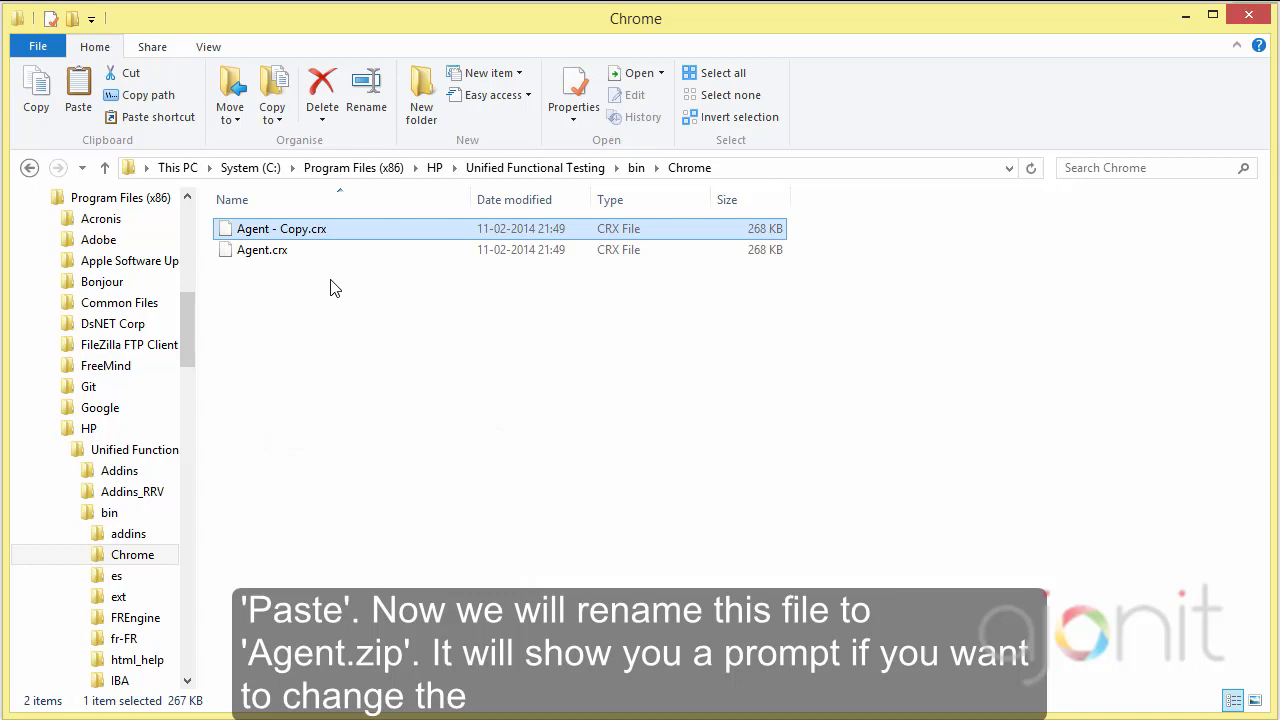
pyautogui.moveTo(300, 233)
pyautogui.write('Agent.zip')
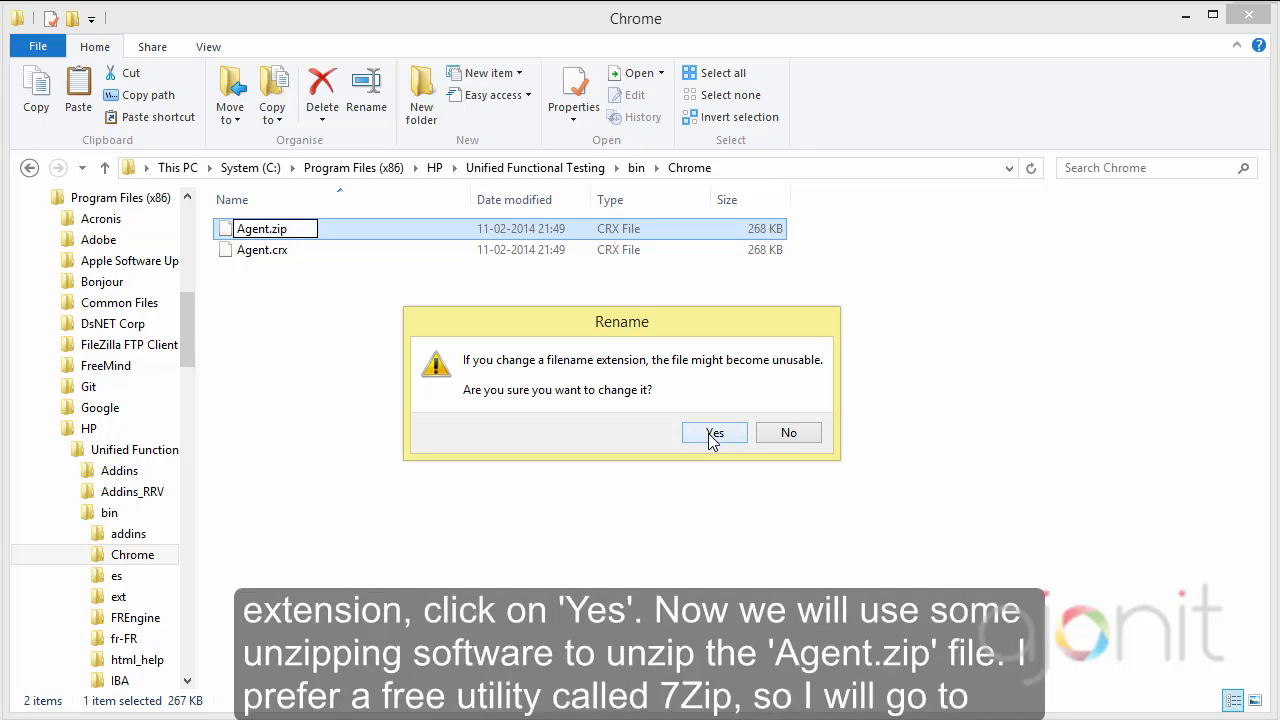
# - Confirm the extension change so Agent - Copy.crx becomes Agent.zip
pyautogui.click(714, 432)
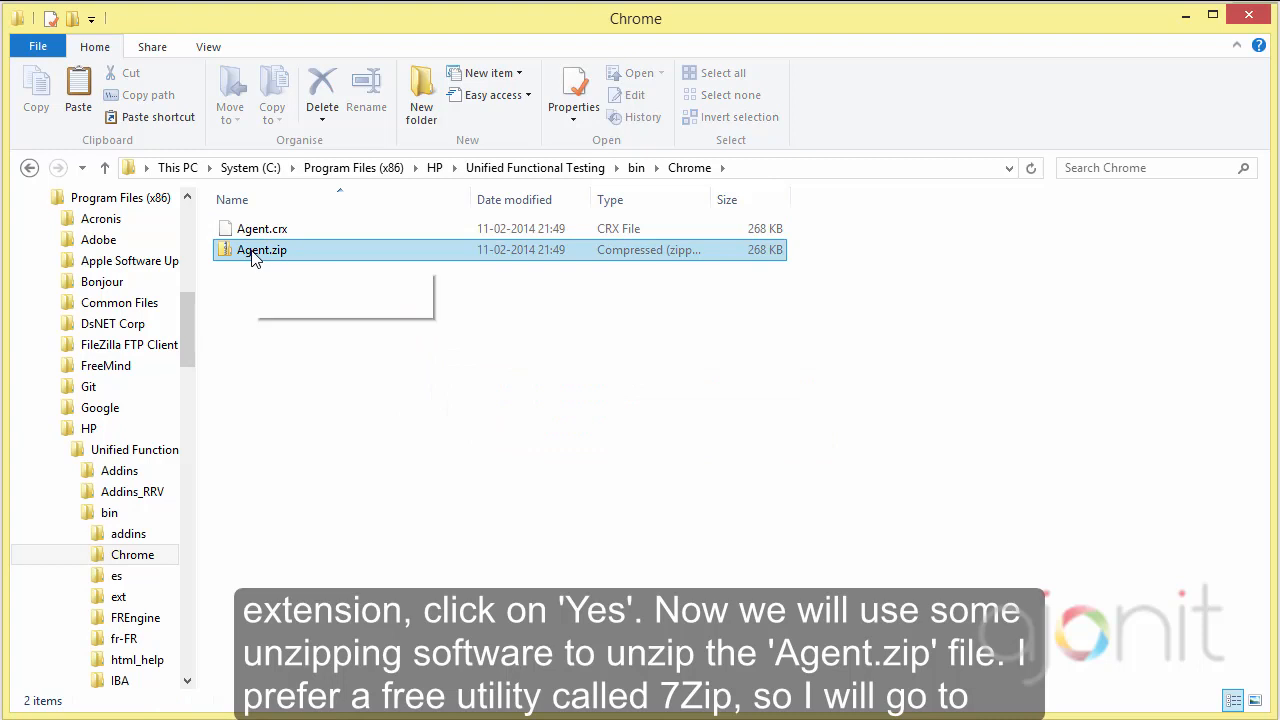
# - Extract Agent.zip with 7-Zip into an Agent folder
pyautogui.rightClick(262, 249)
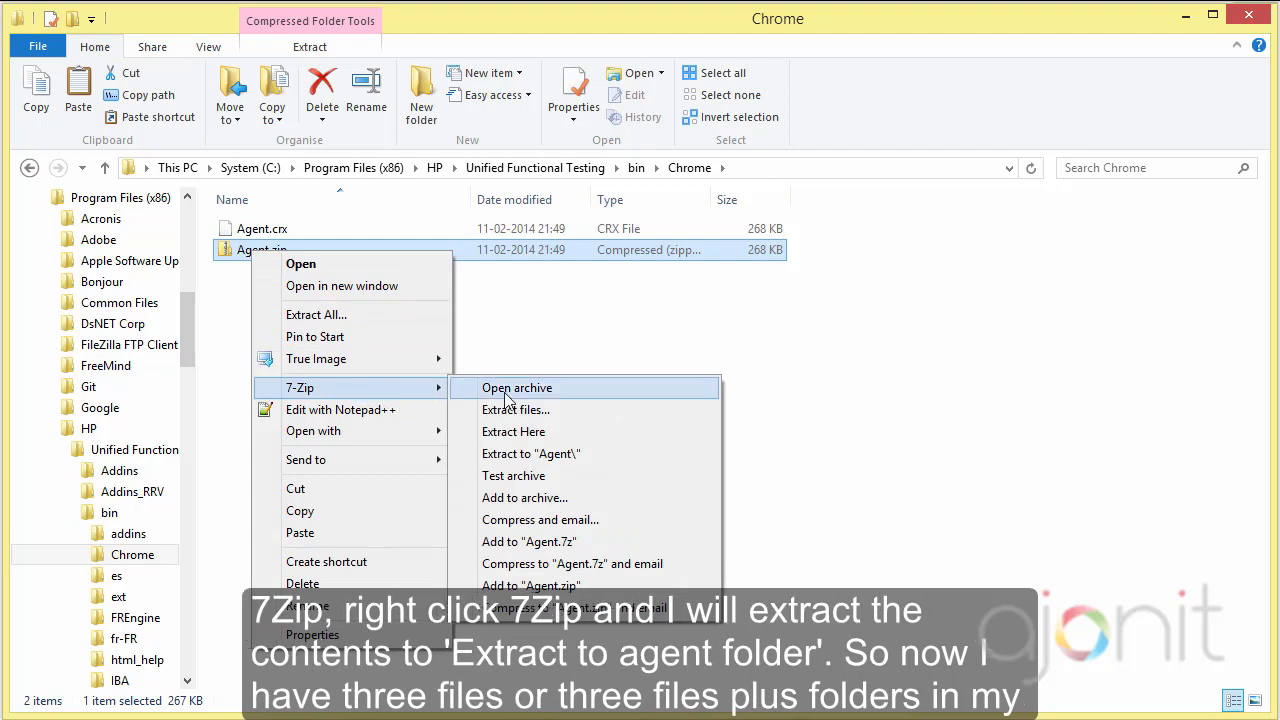
pyautogui.moveTo(530, 453)
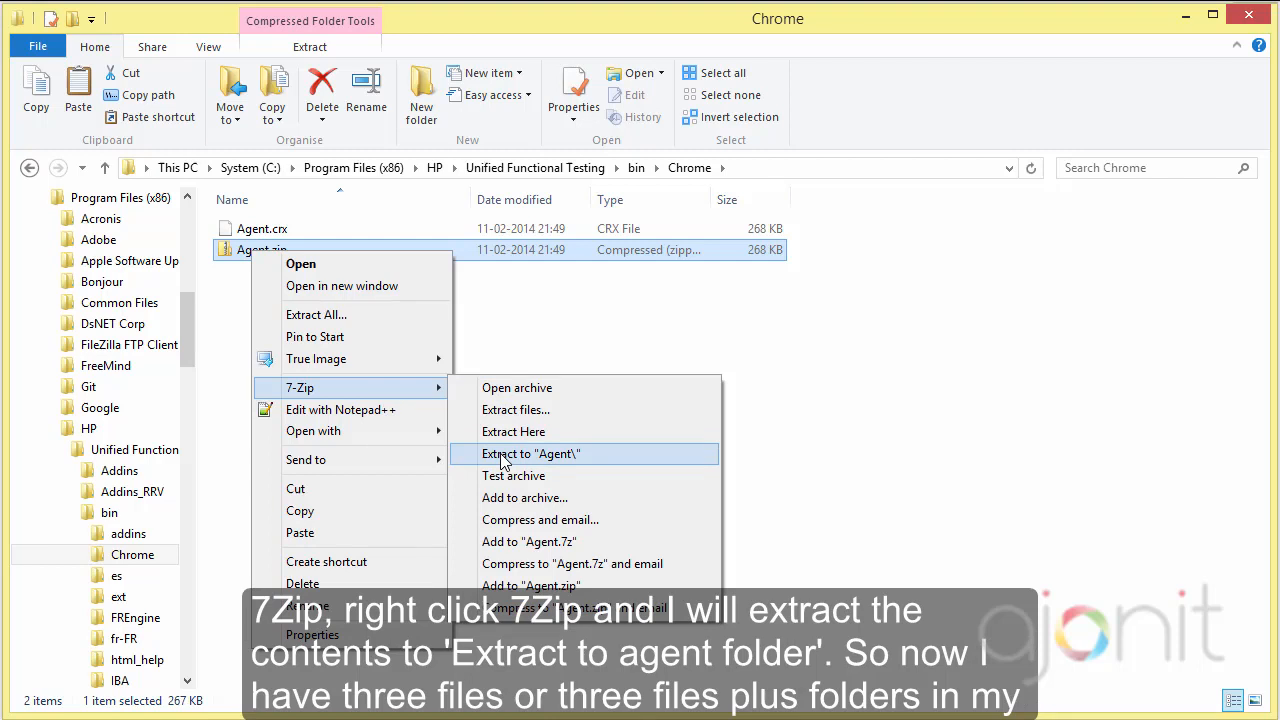
pyautogui.click(531, 453)
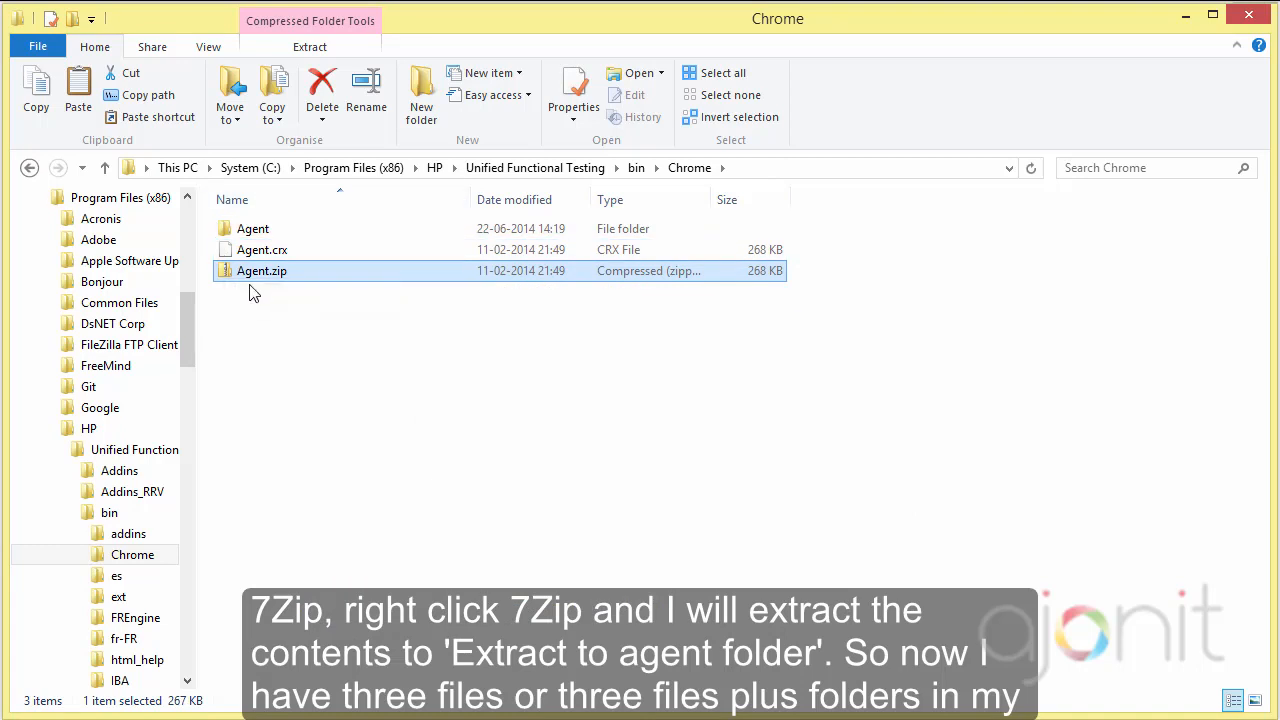
pyautogui.moveTo(262, 294)
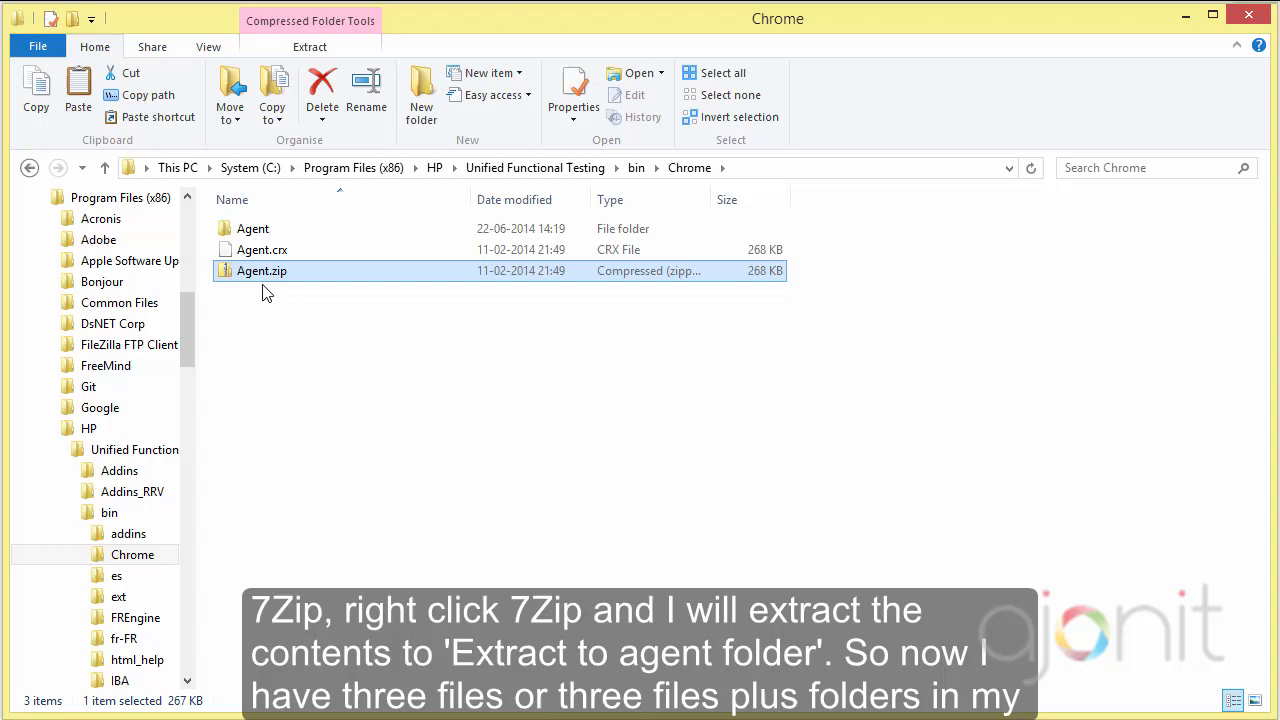
pyautogui.moveTo(267, 285)
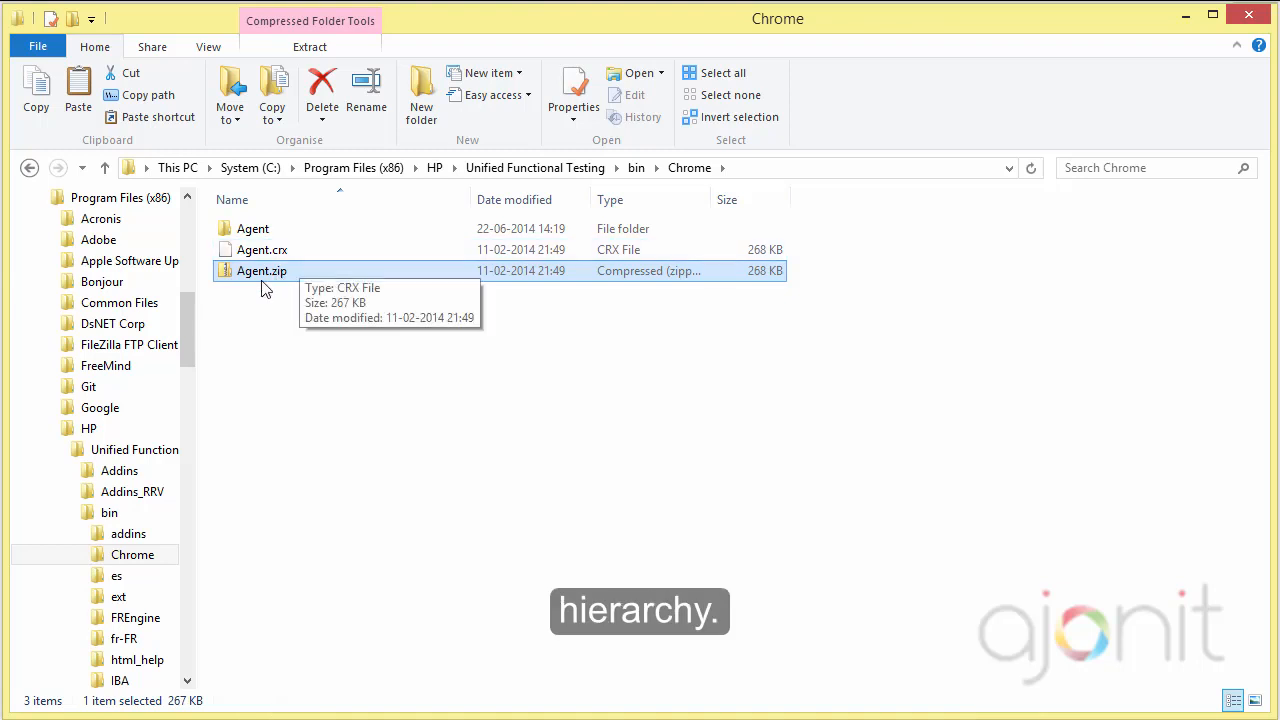
pyautogui.moveTo(258, 285)
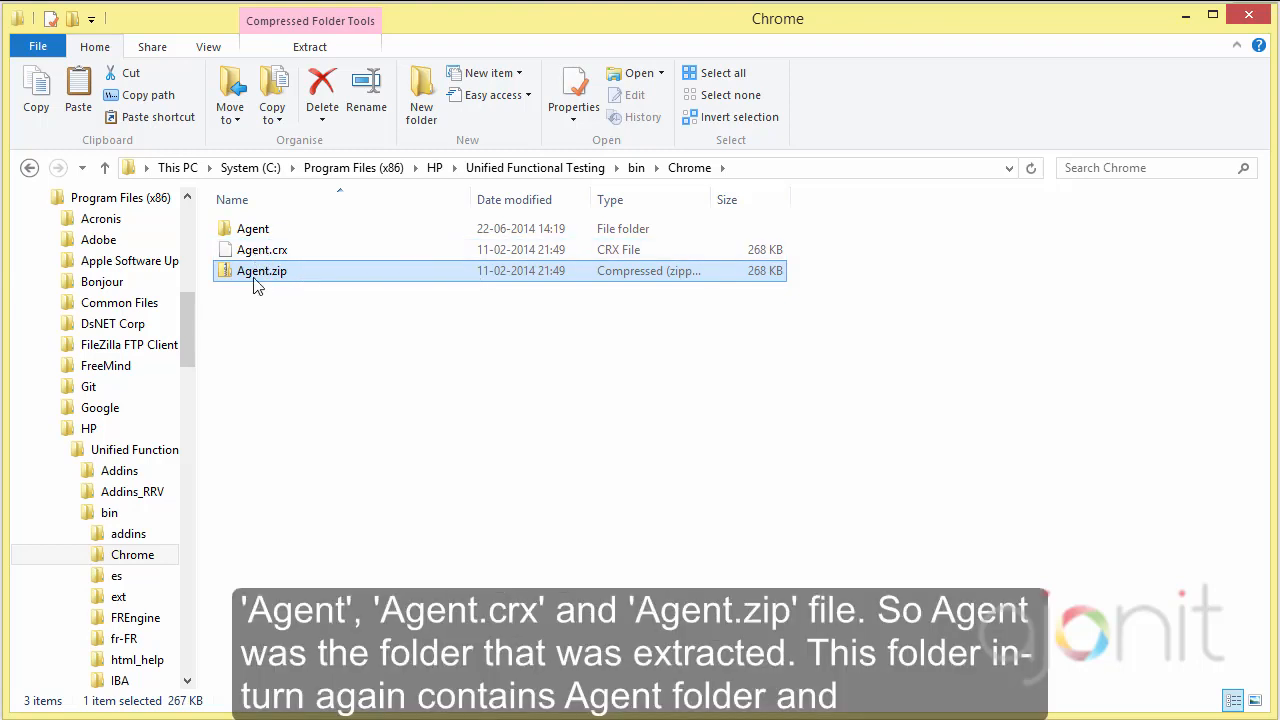
pyautogui.click(252, 228)
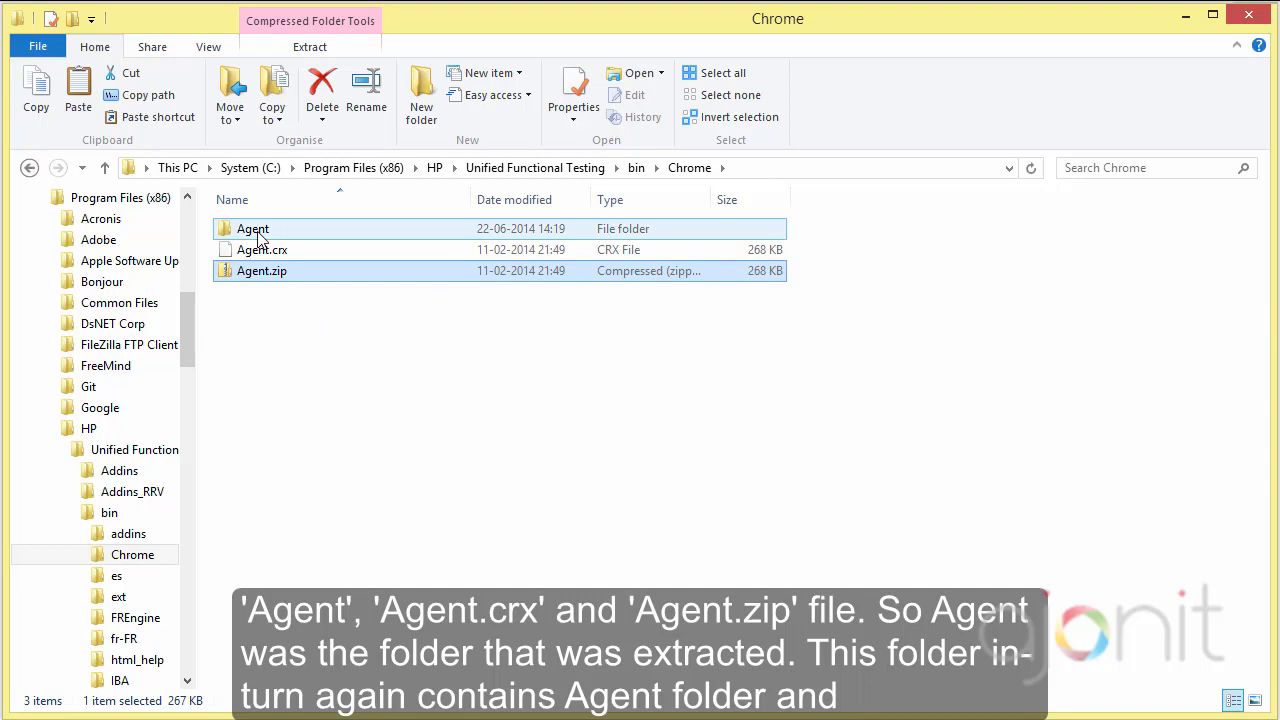
pyautogui.click(252, 228)
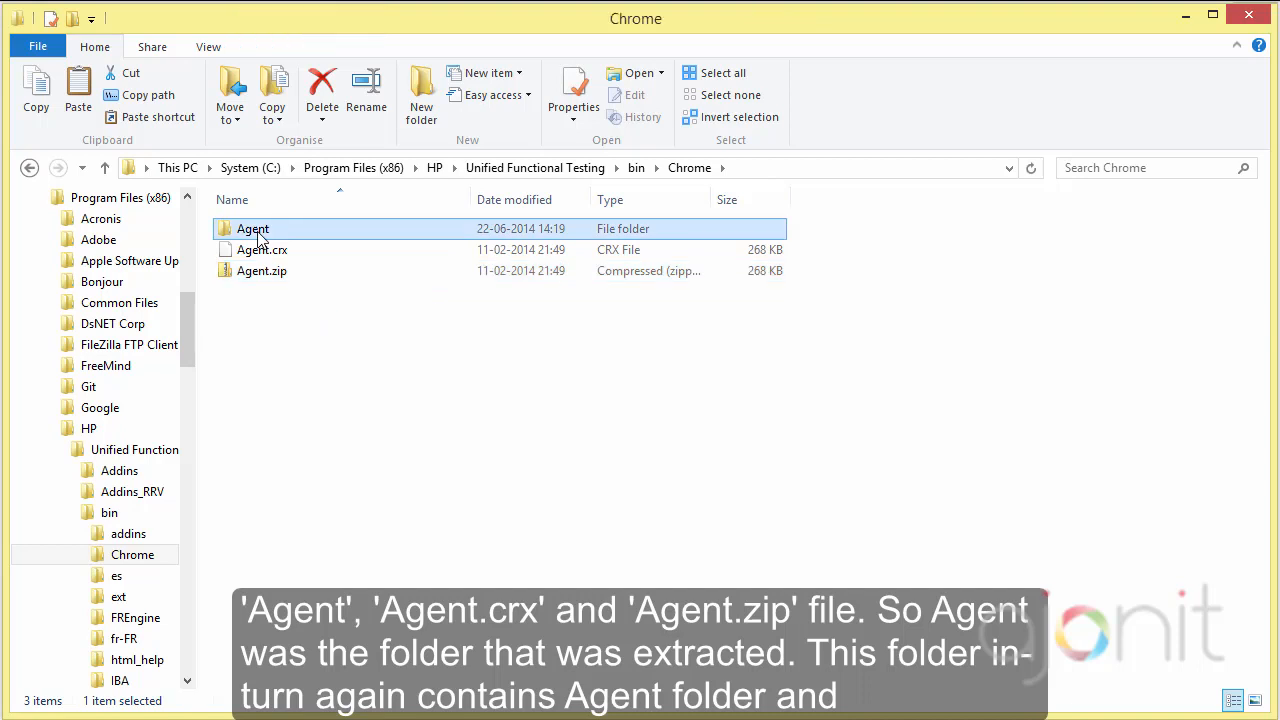
pyautogui.doubleClick(253, 228)
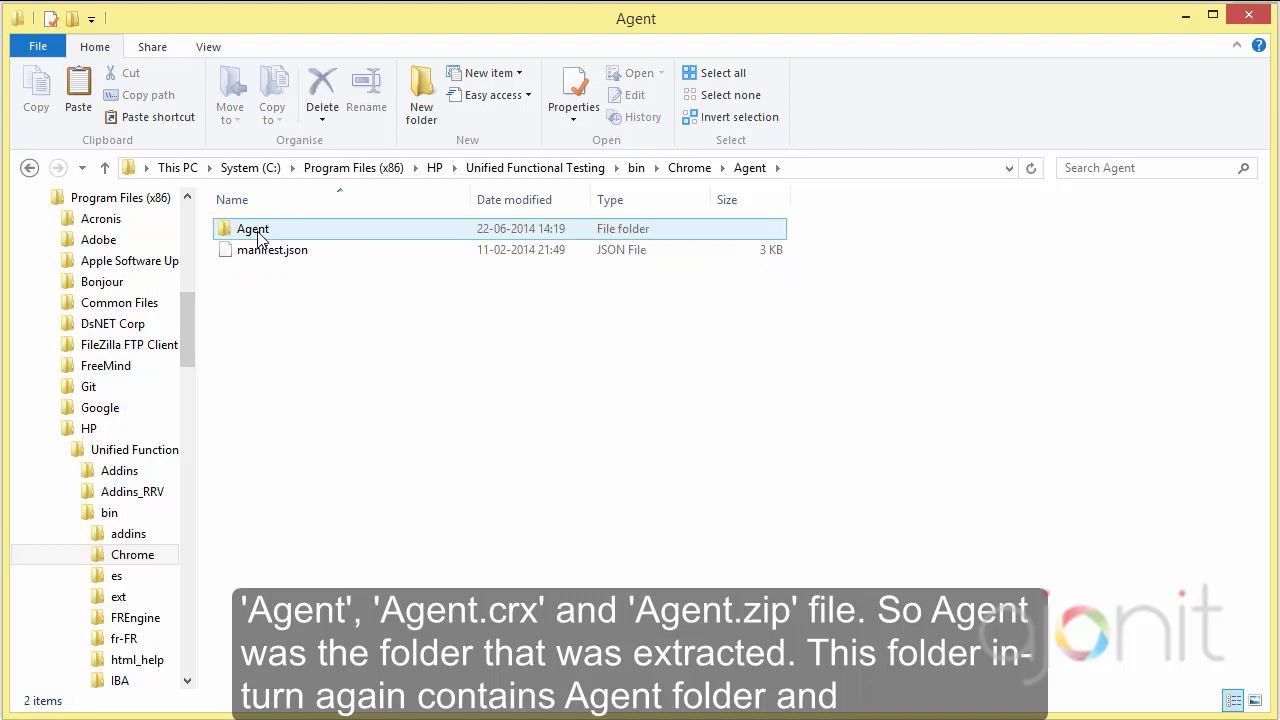
pyautogui.click(272, 249)
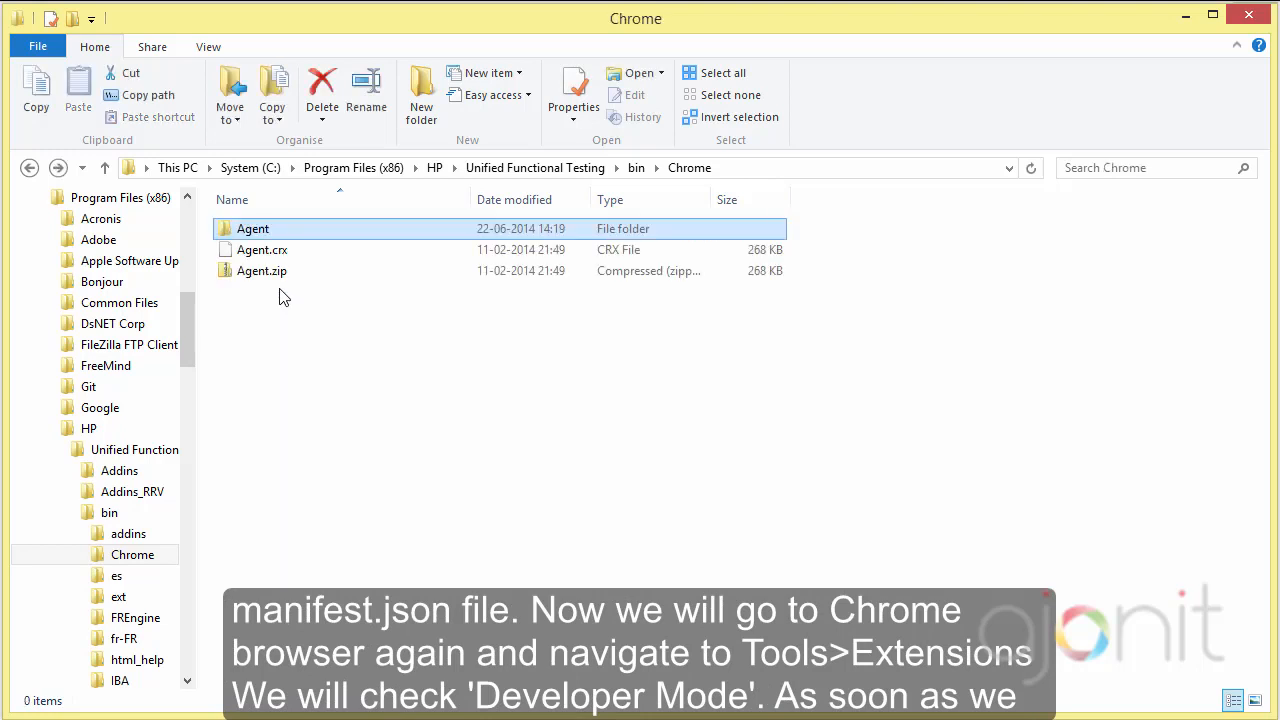
pyautogui.click(253, 228)
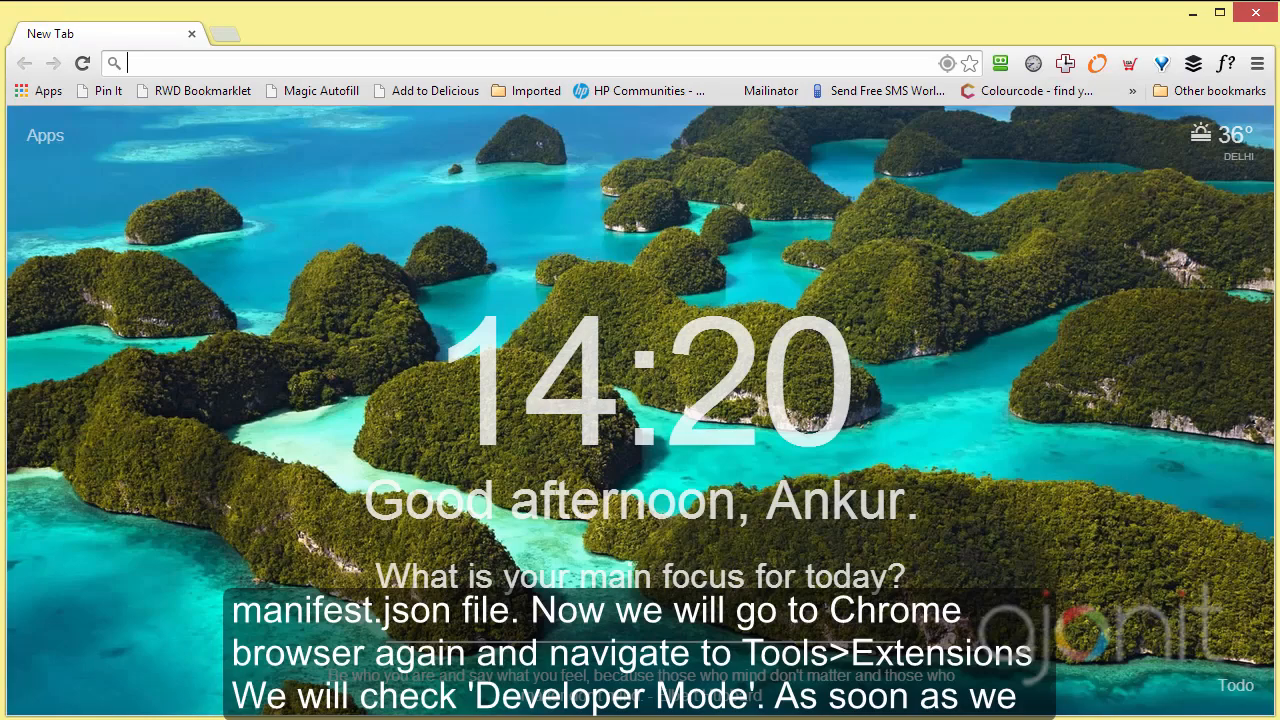
# - Go to Chrome's Extensions page via Menu > Tools and enable Developer mode
pyautogui.click(1257, 63)
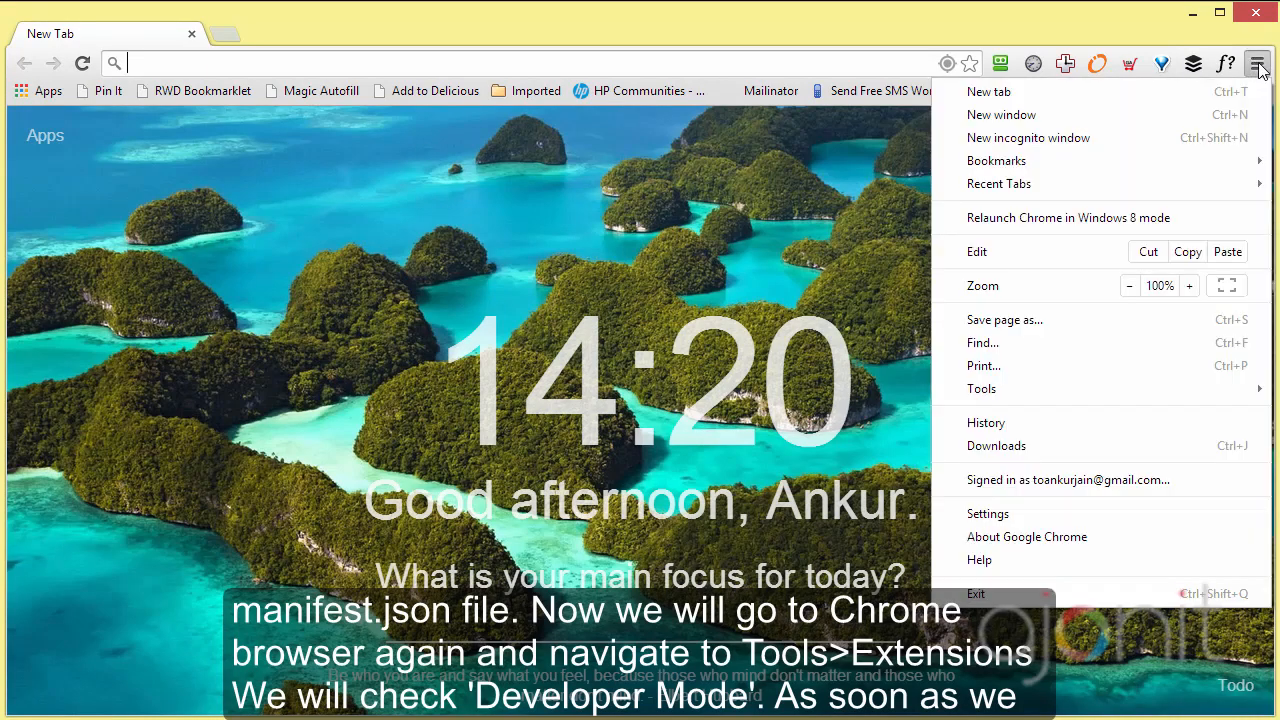
pyautogui.click(982, 389)
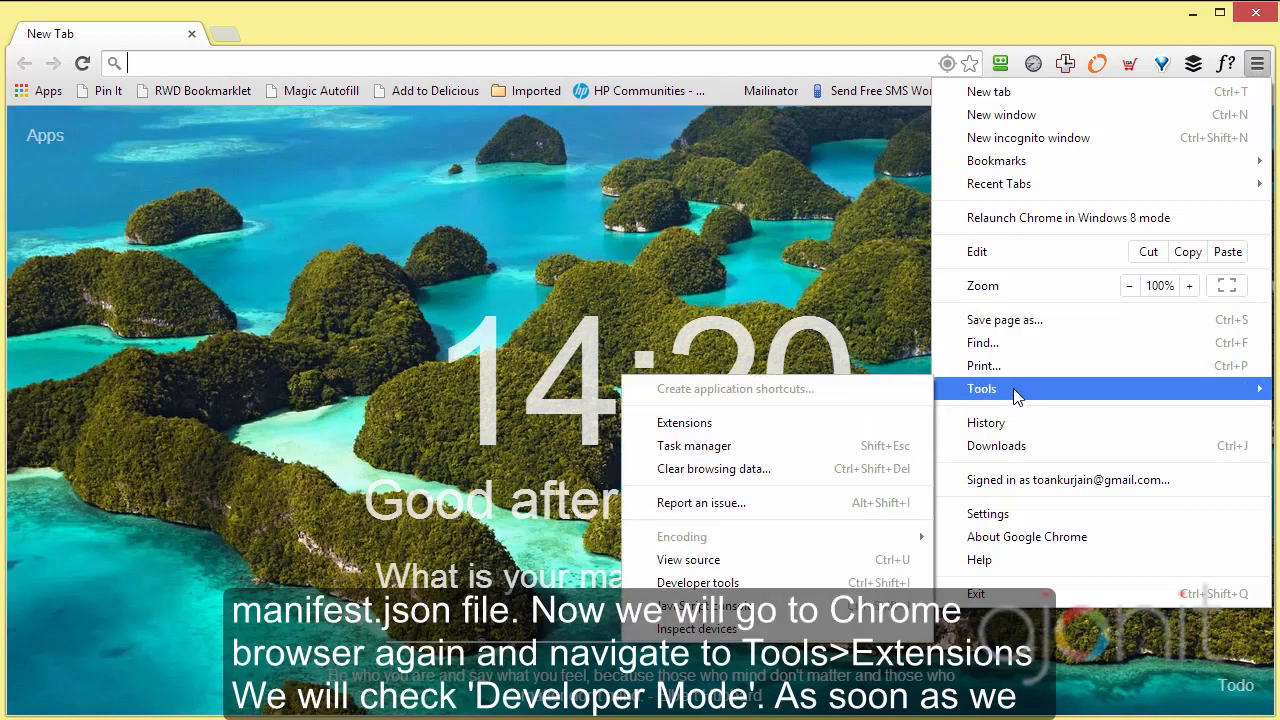
pyautogui.click(684, 422)
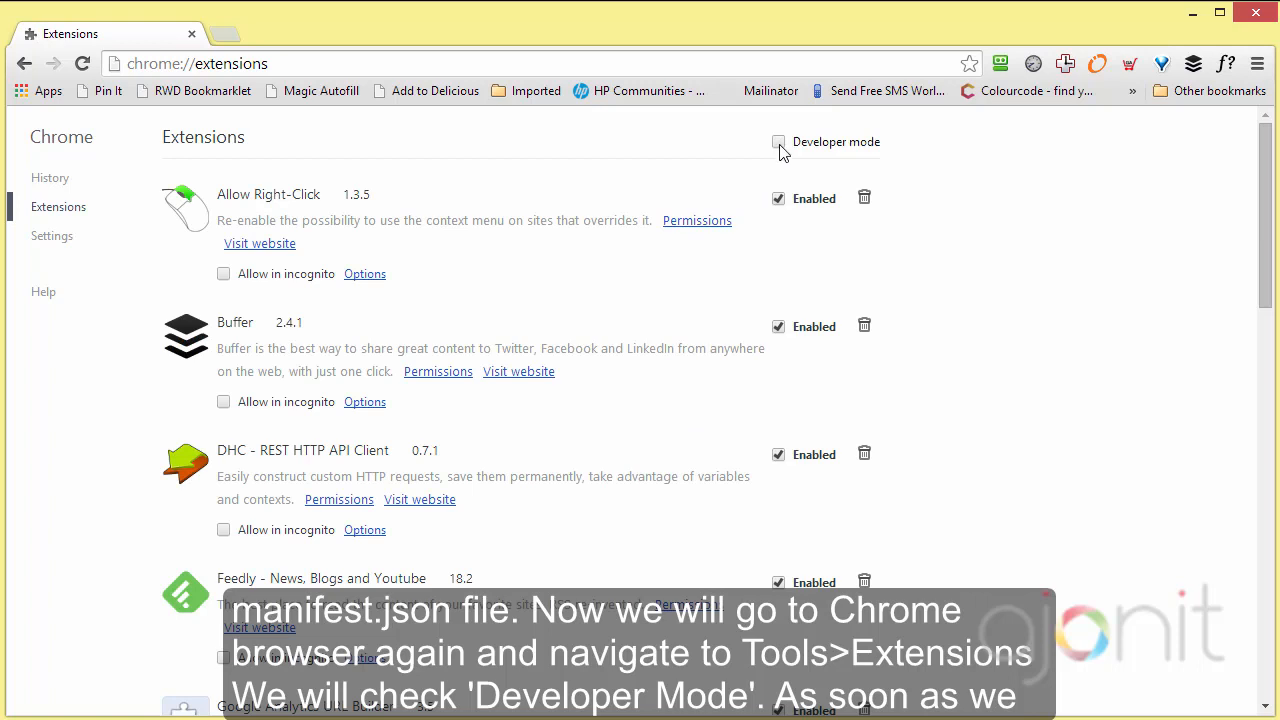
pyautogui.click(778, 142)
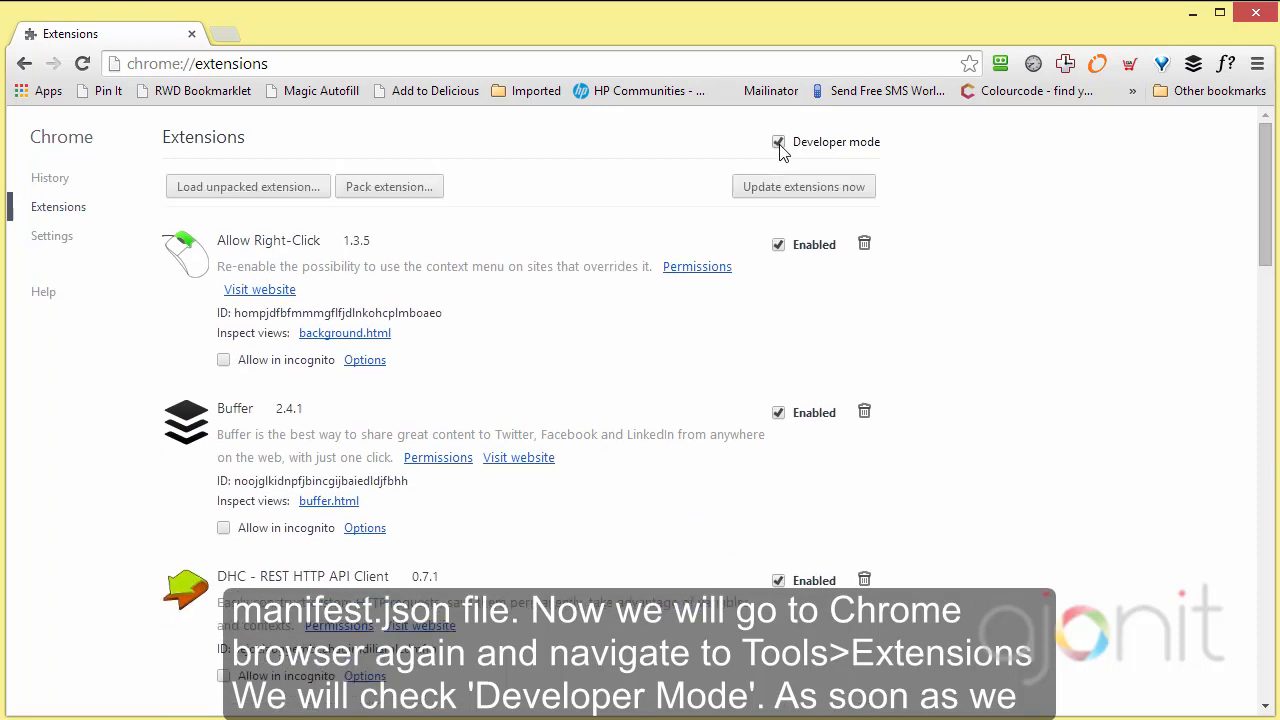
pyautogui.click(778, 141)
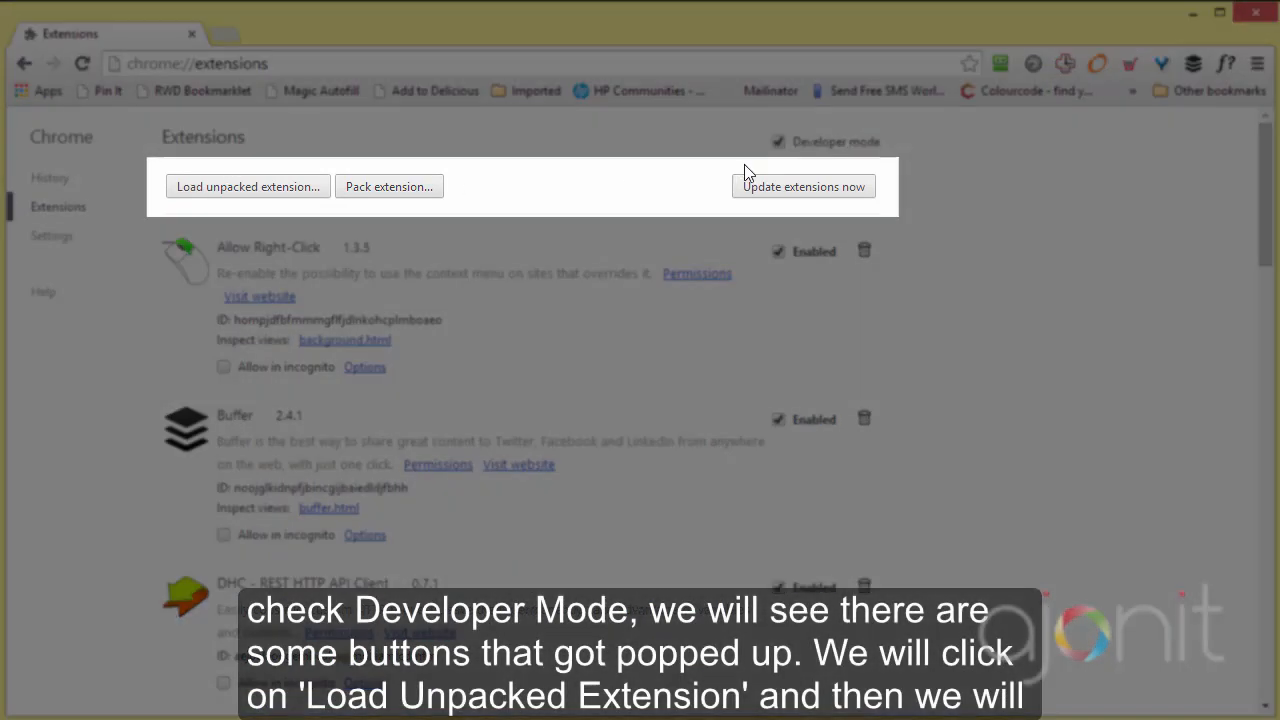
pyautogui.moveTo(236, 200)
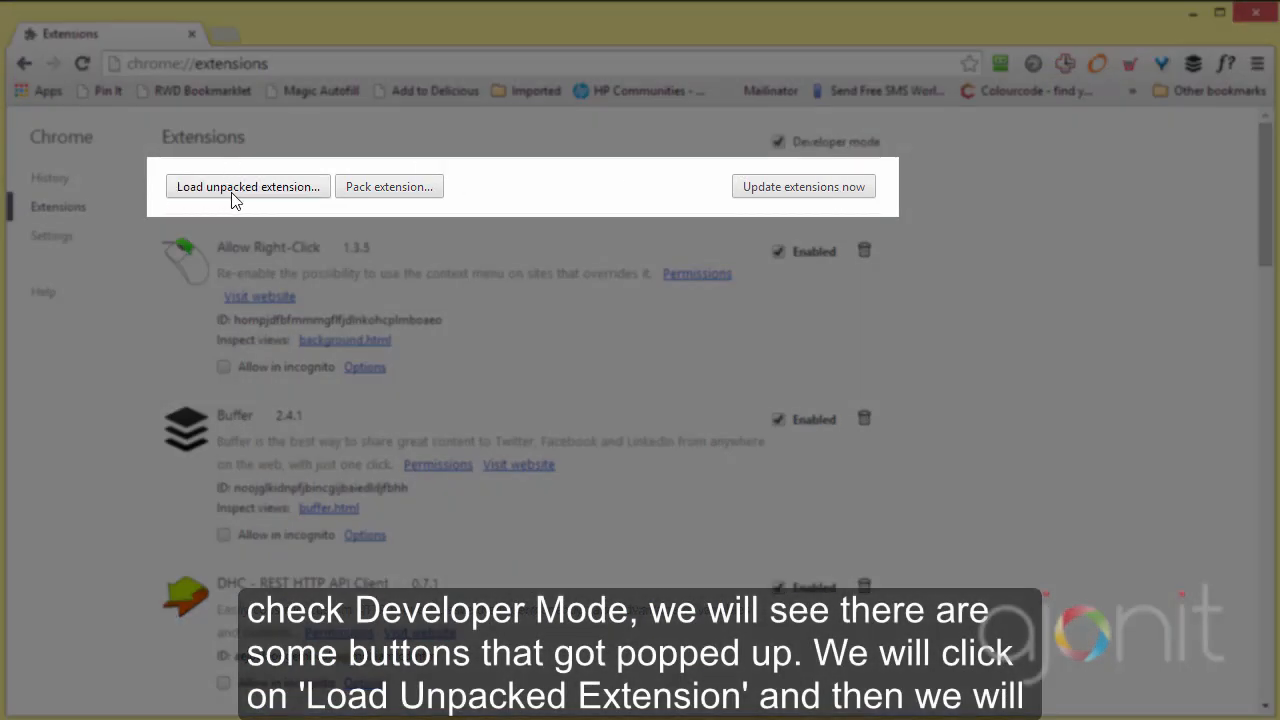
pyautogui.moveTo(263, 193)
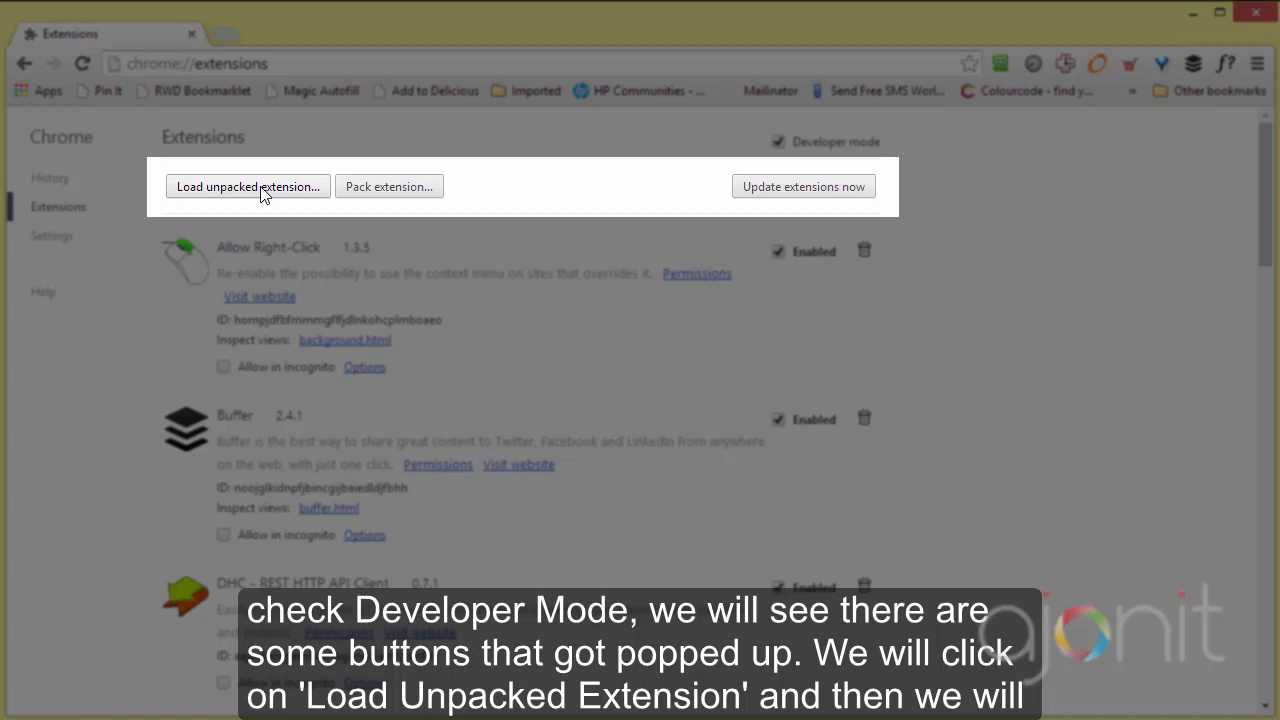
# - Load unpacked extension from bin\Chrome\Agent in the Browse For Folder dialog
pyautogui.click(248, 186)
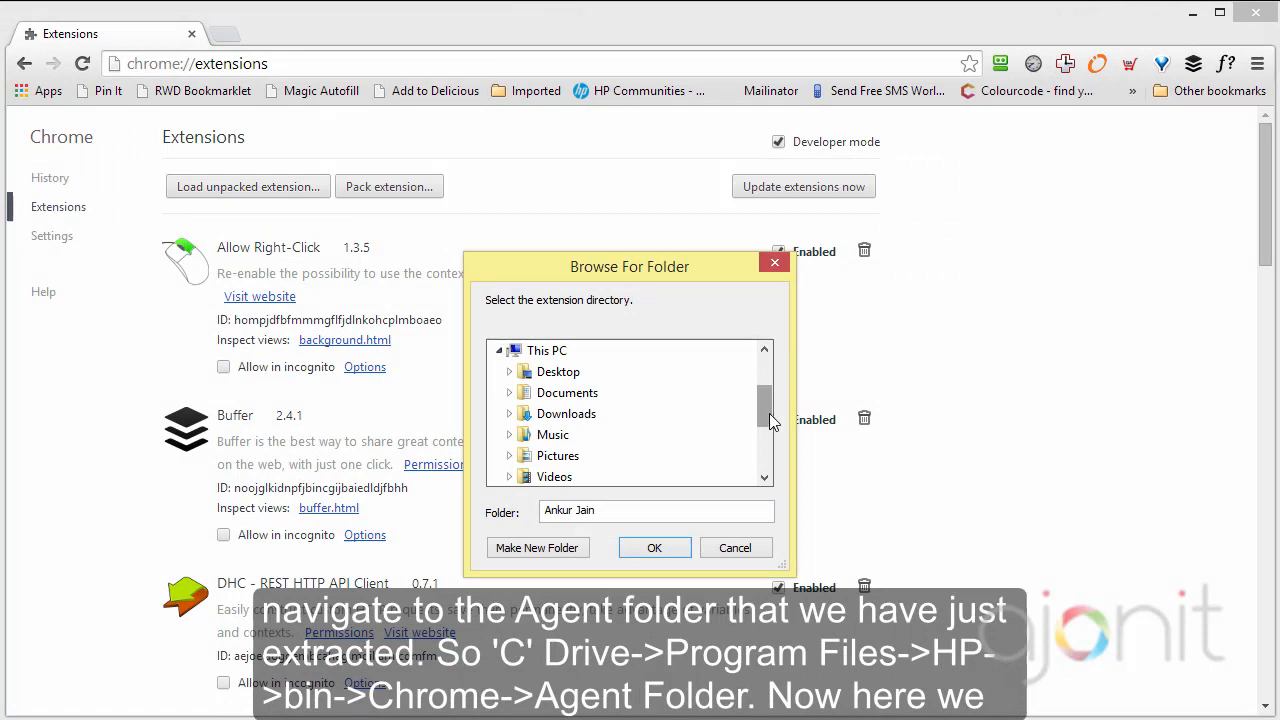
pyautogui.scroll(-3)
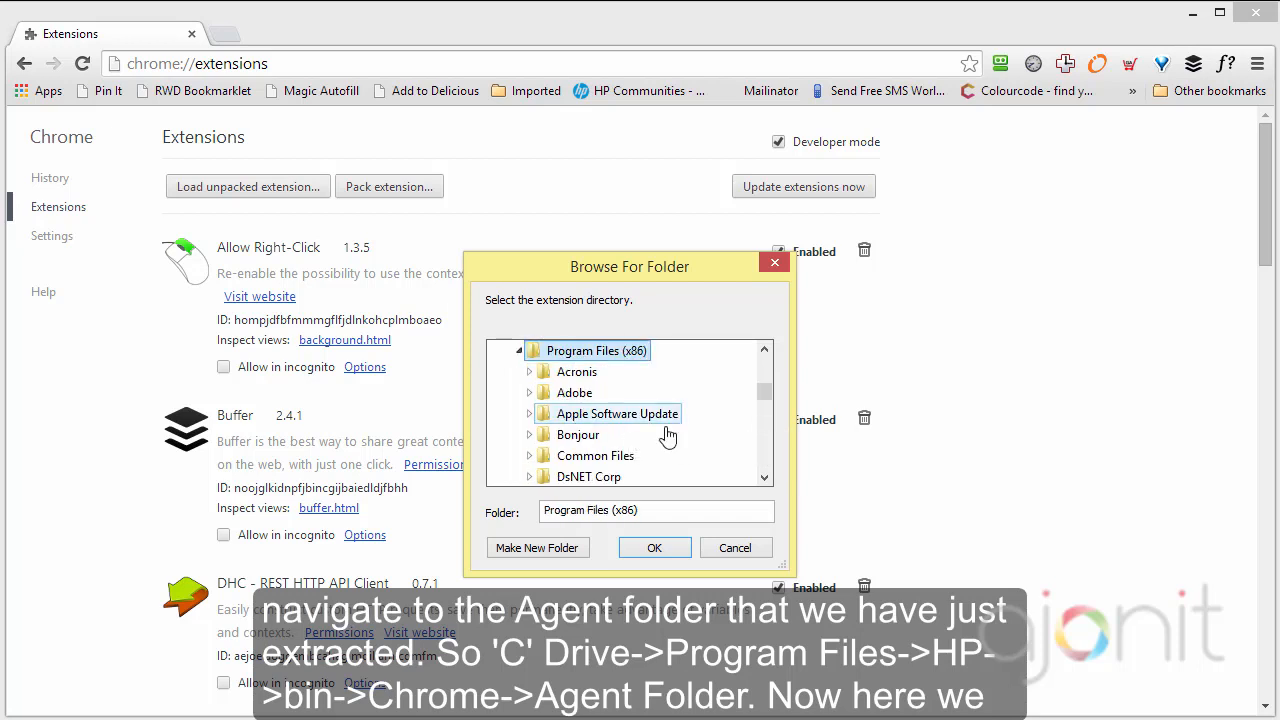
pyautogui.scroll(-3)
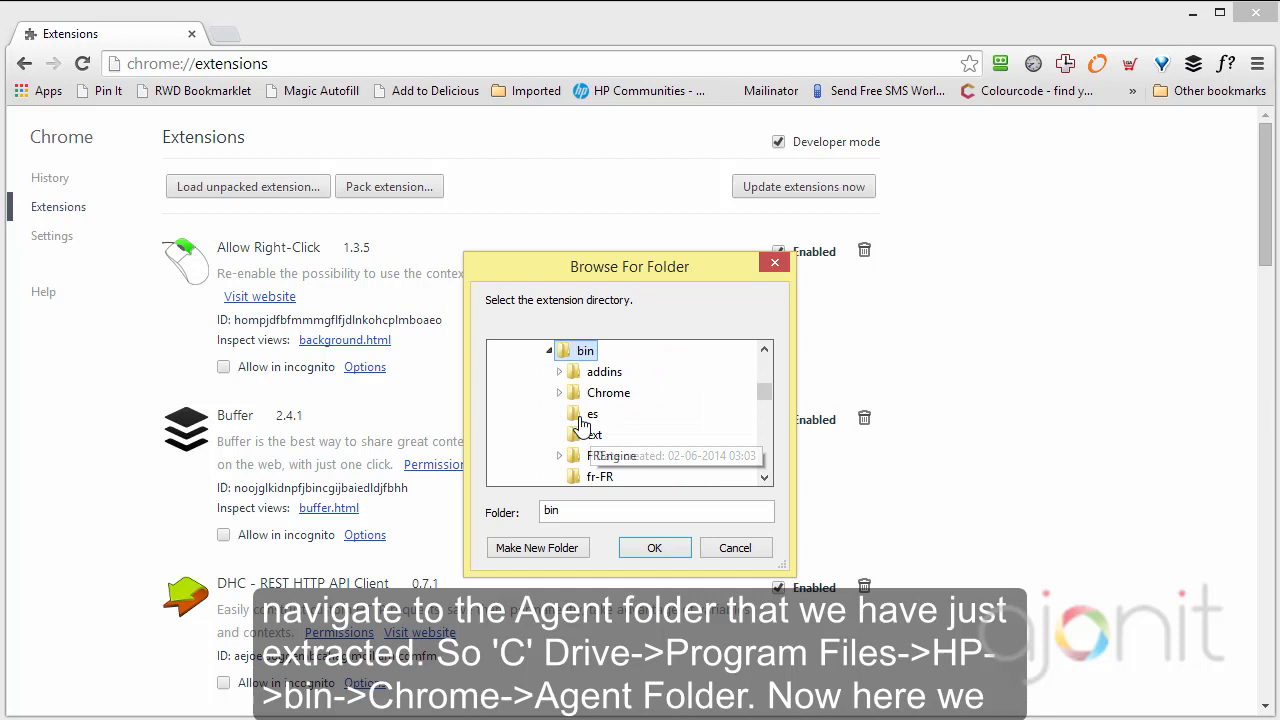
pyautogui.click(608, 392)
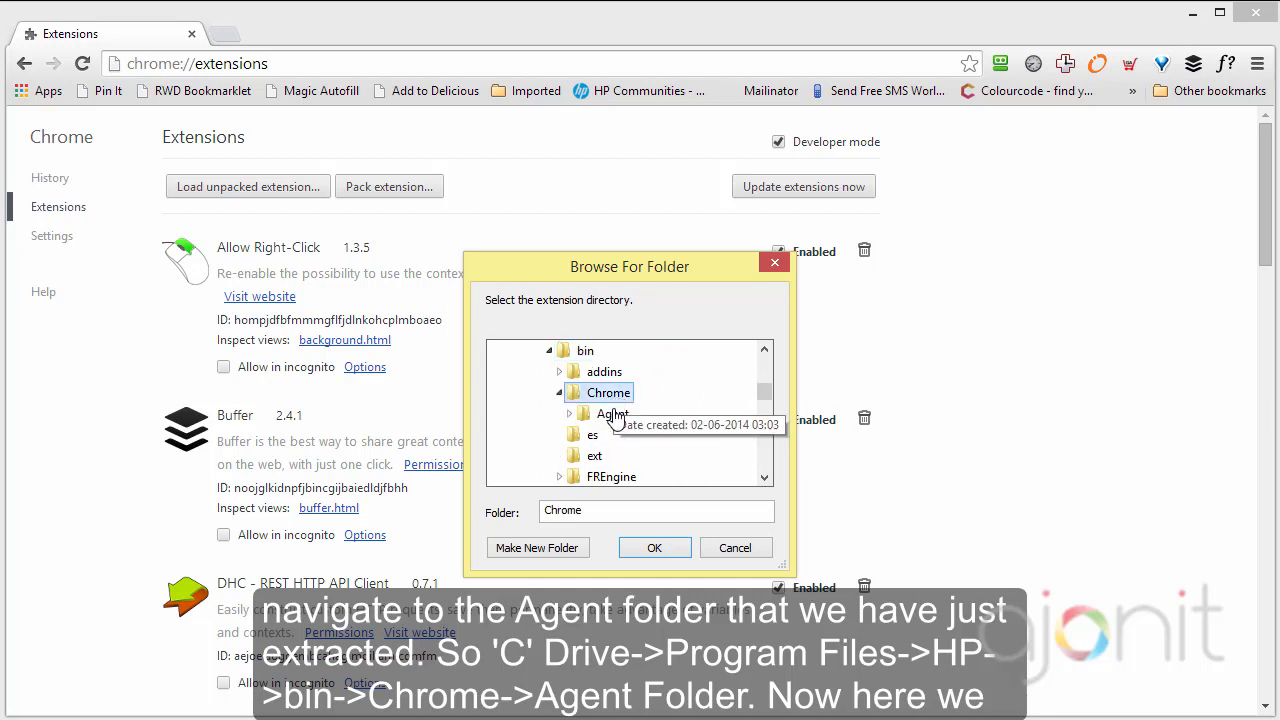
pyautogui.click(613, 455)
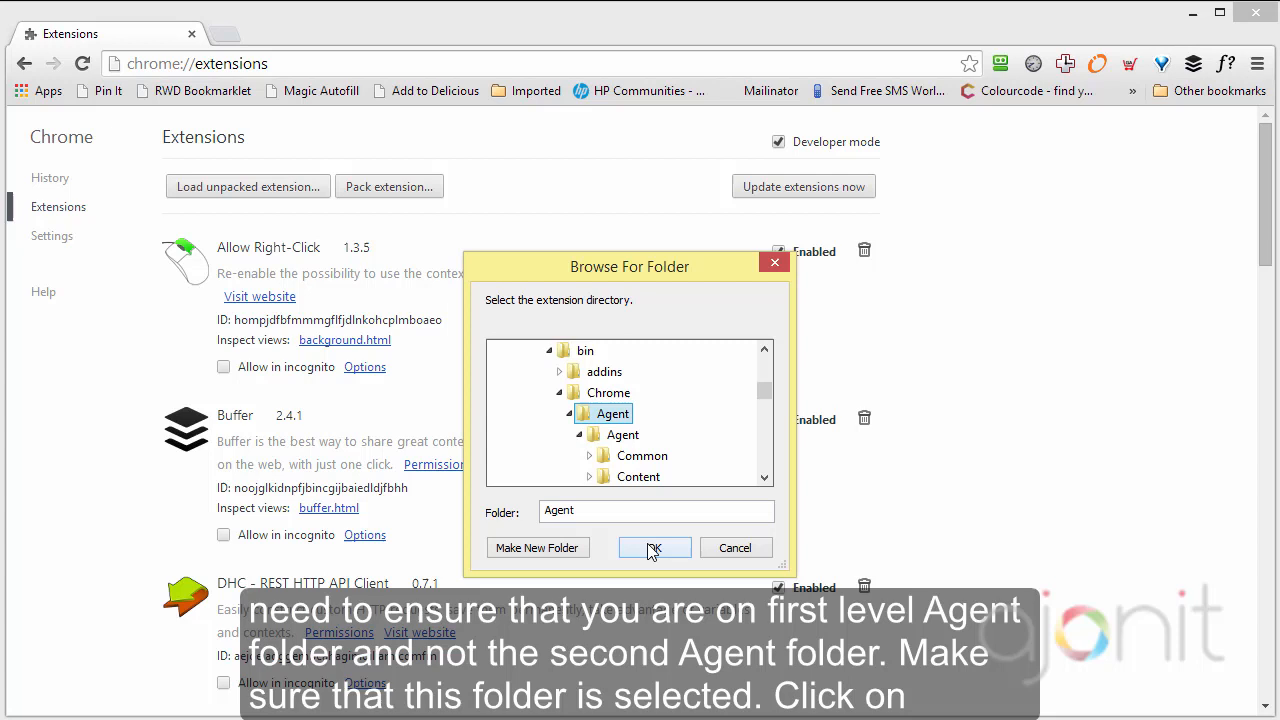
pyautogui.click(654, 547)
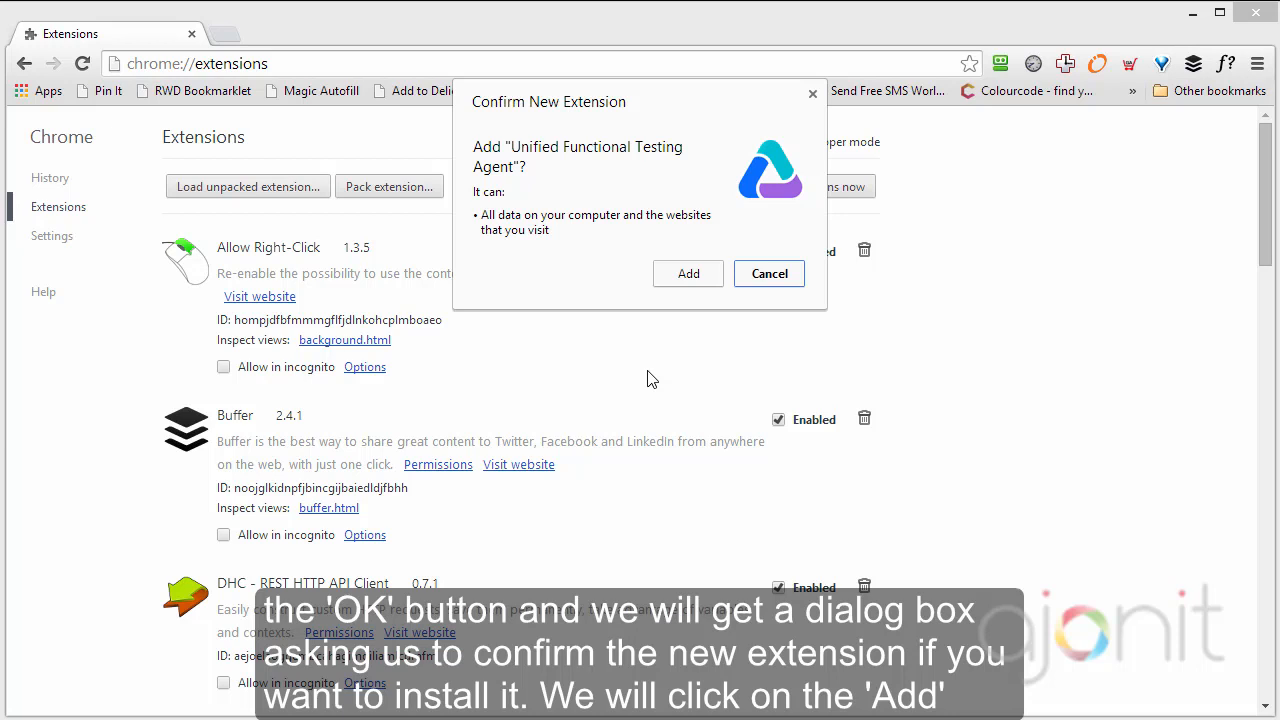
pyautogui.moveTo(672, 340)
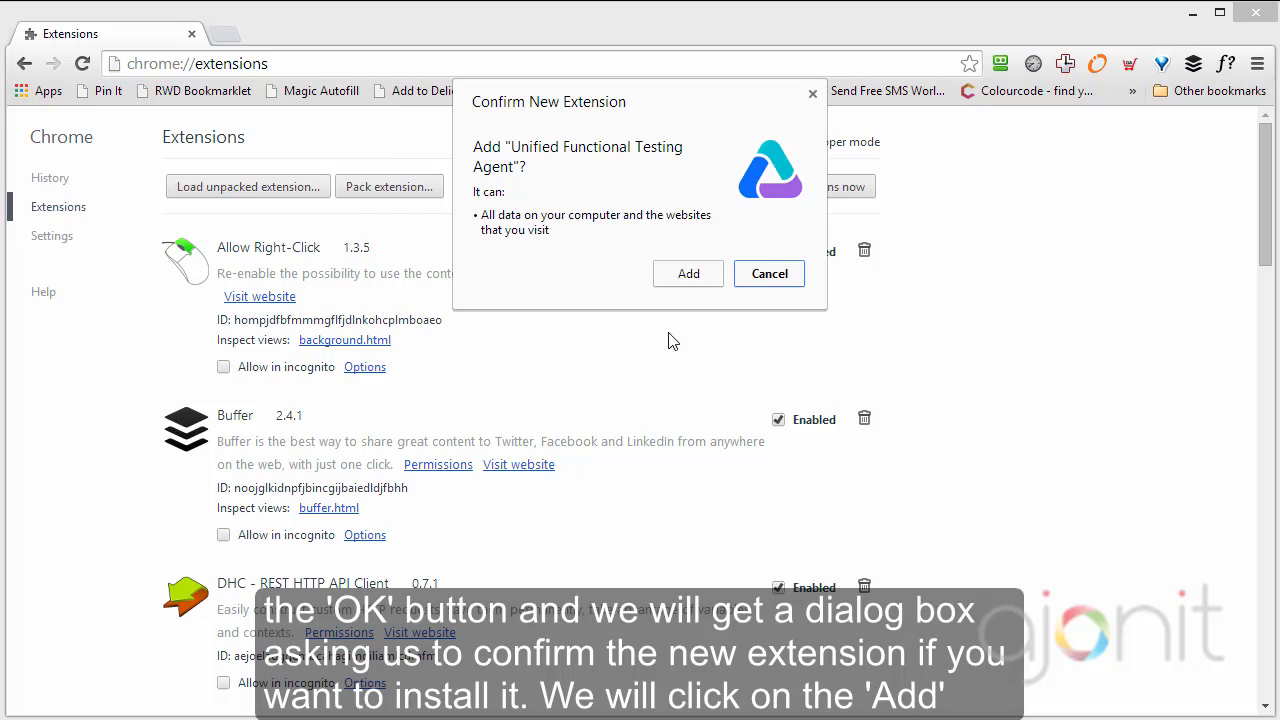
pyautogui.moveTo(688, 274)
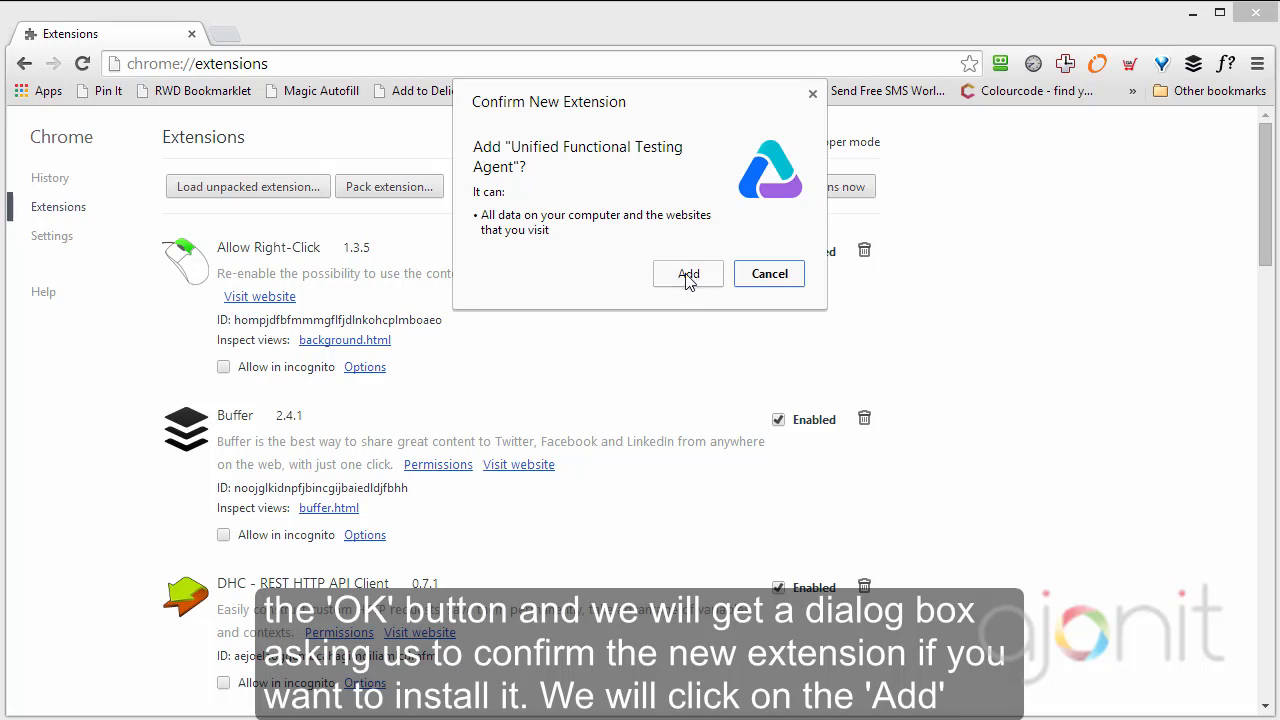
# - Approve adding the Unified Functional Testing Agent in the Confirm New Extension dialog
pyautogui.click(688, 273)
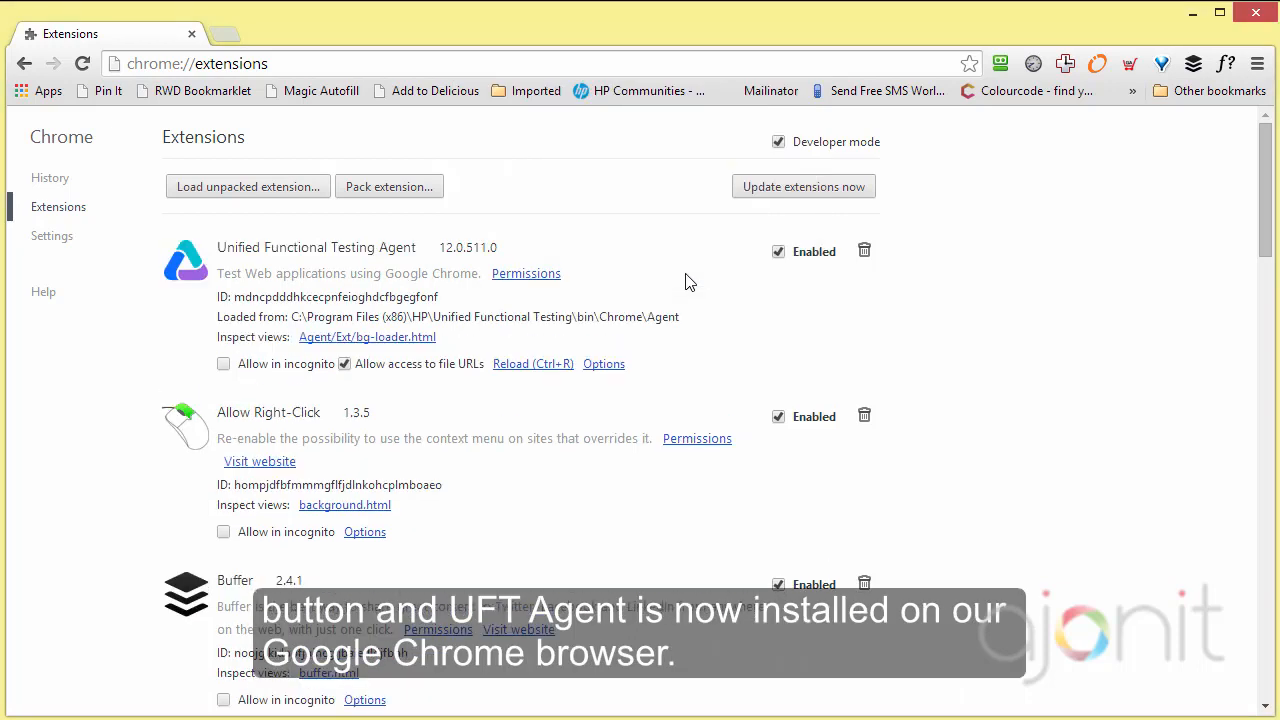
pyautogui.moveTo(491, 365)
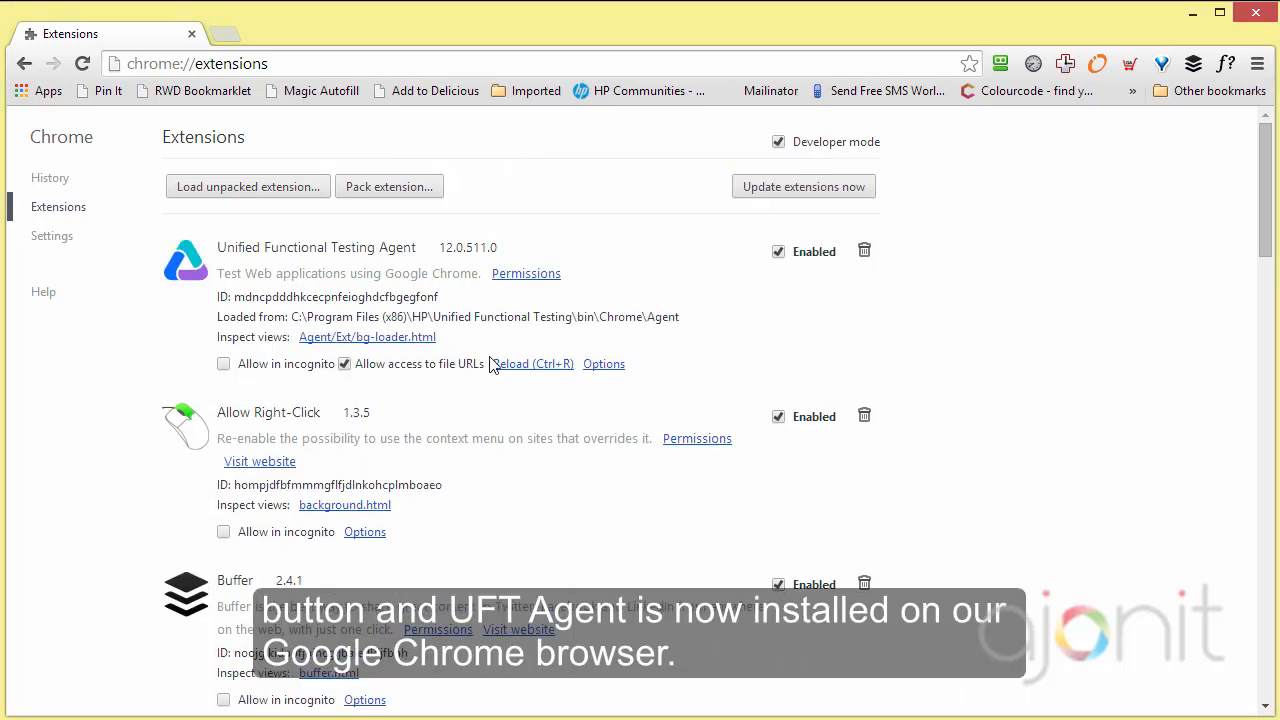